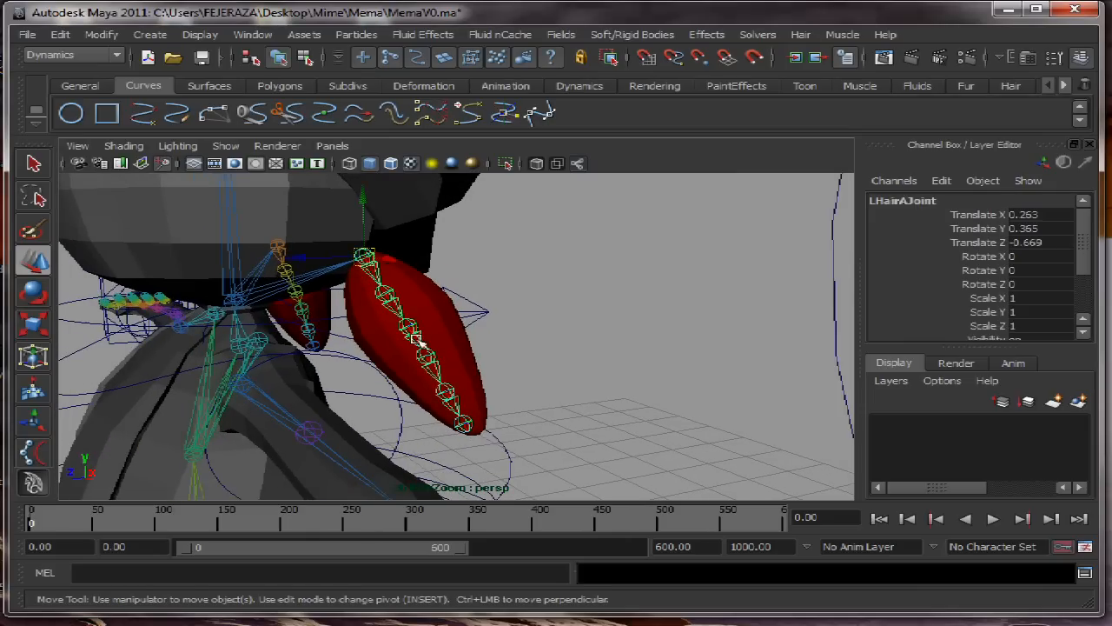
Select the hip controller and isolate the LHair joints in the Outliner
click(364, 258)
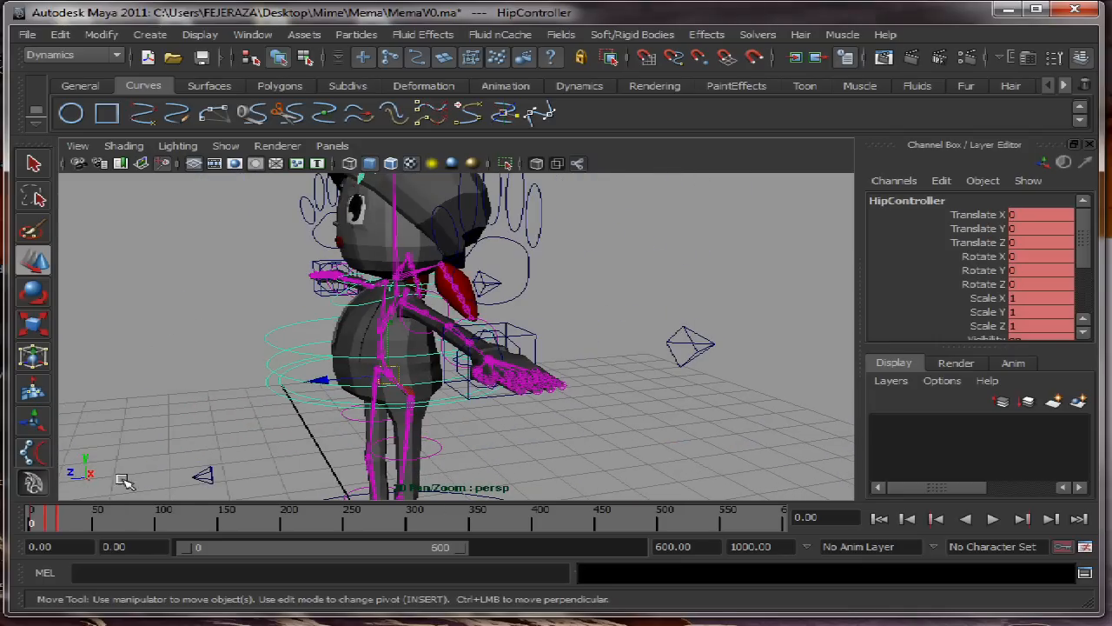
click(992, 518)
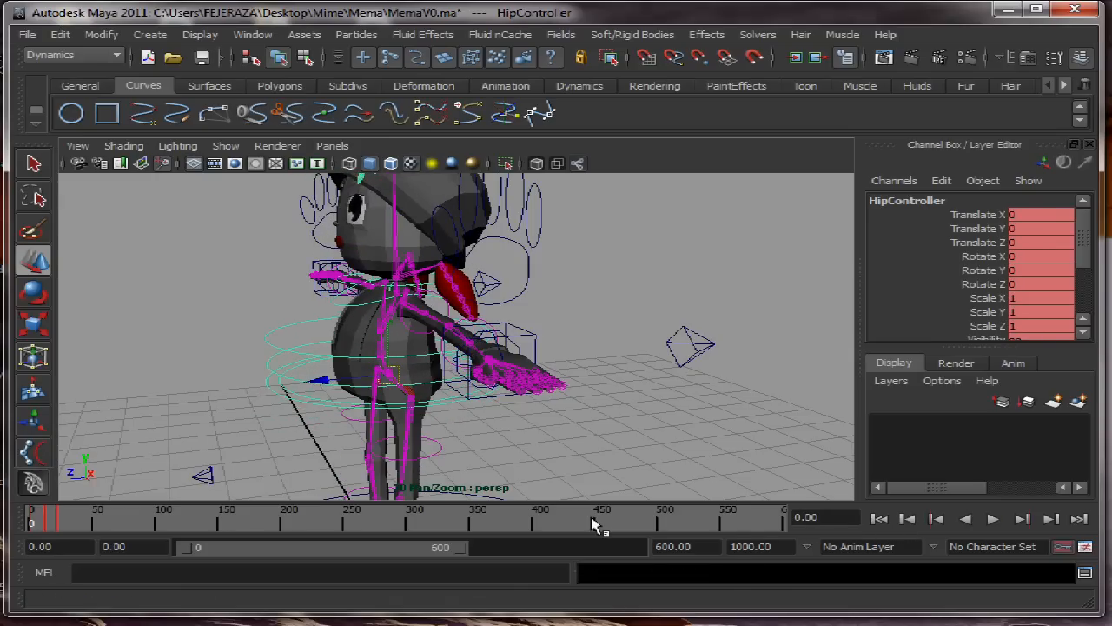
right_click(594, 521)
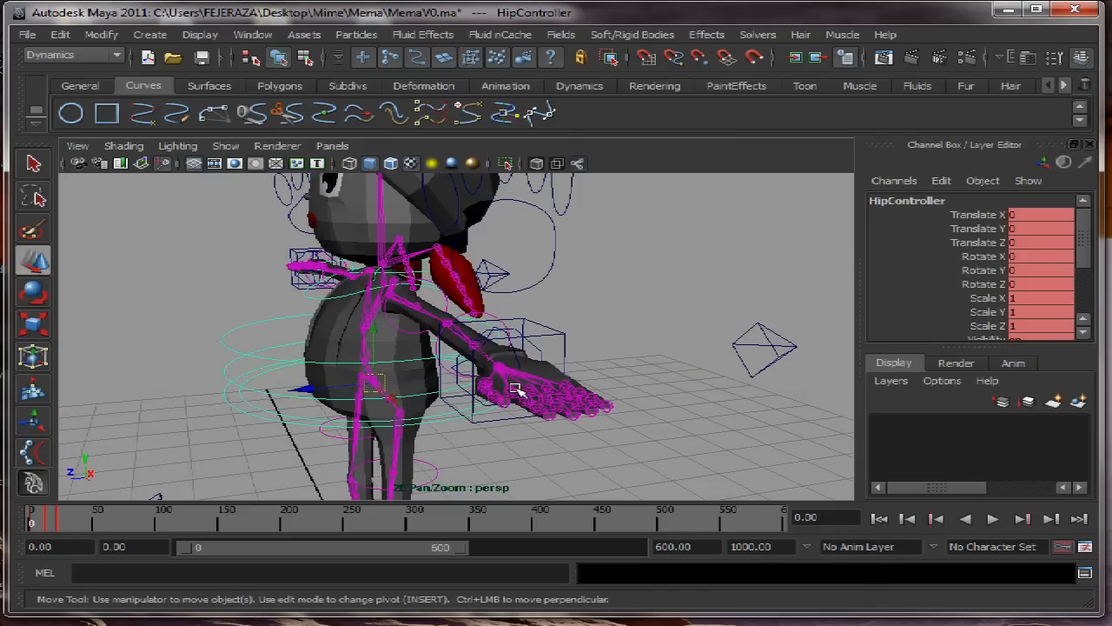
click(992, 518)
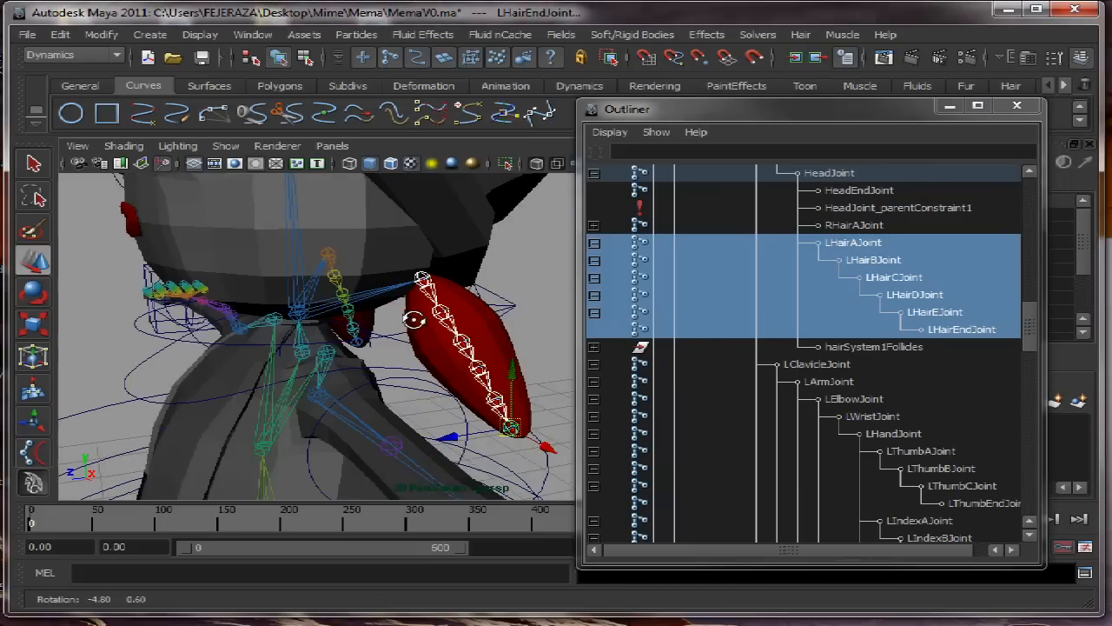
Draw an EP curve (curve11) along the left ponytail joint chain from root to tip
drag(414, 321, 456, 409)
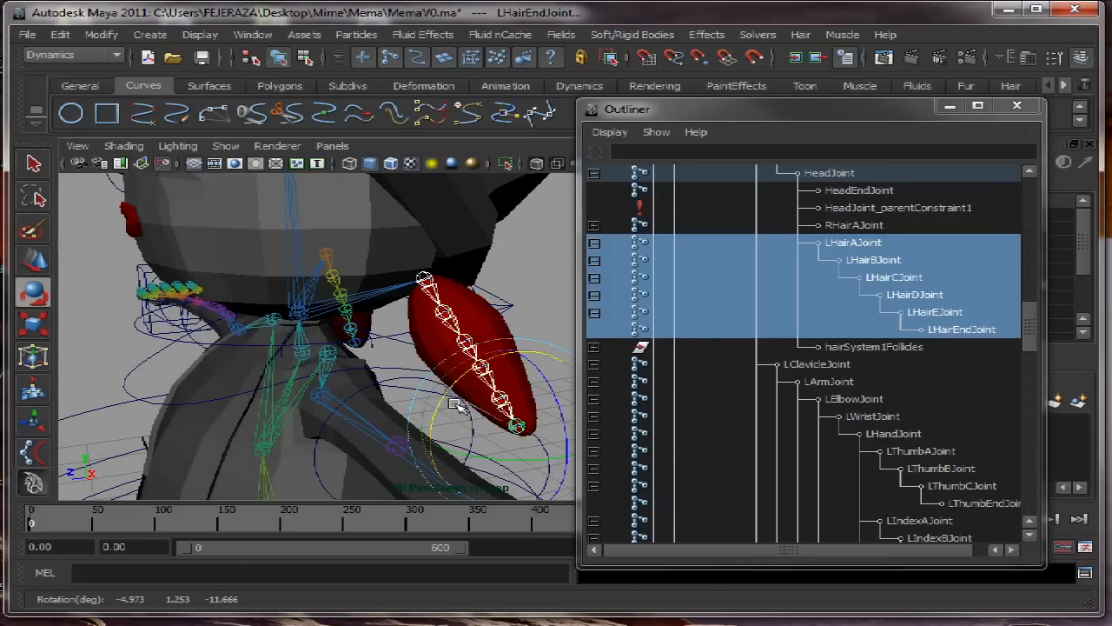
click(705, 205)
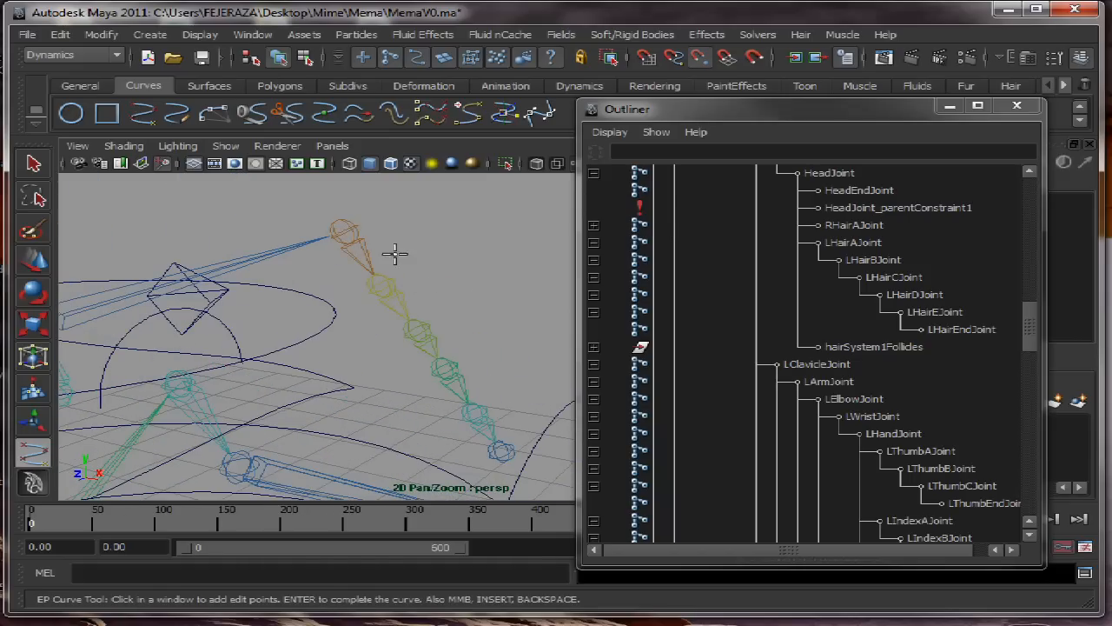
click(417, 330)
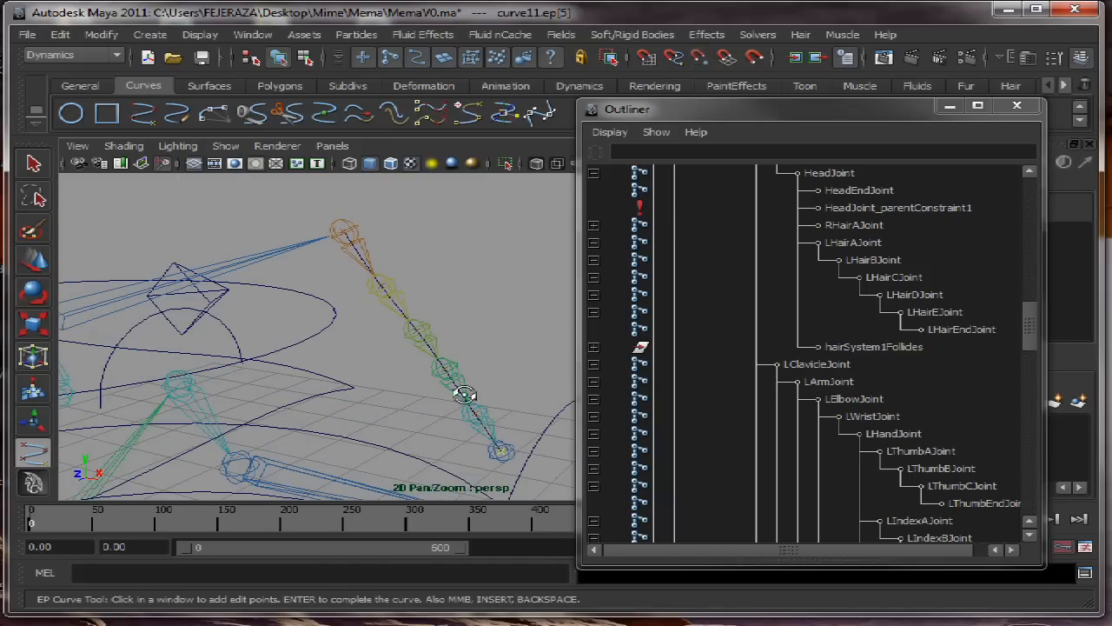
click(226, 146)
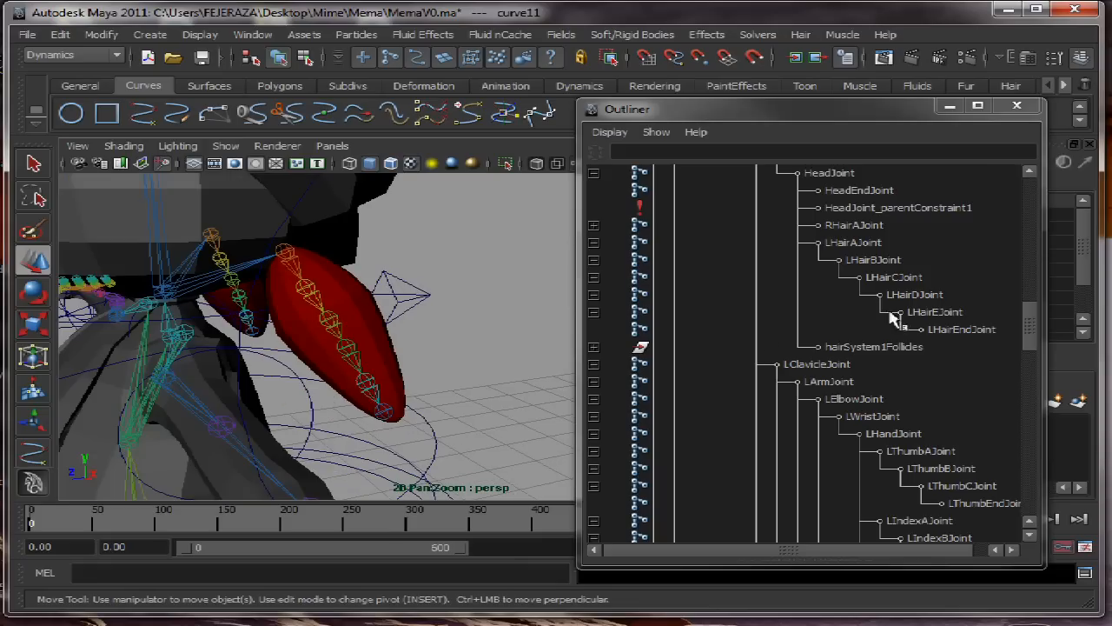
click(681, 487)
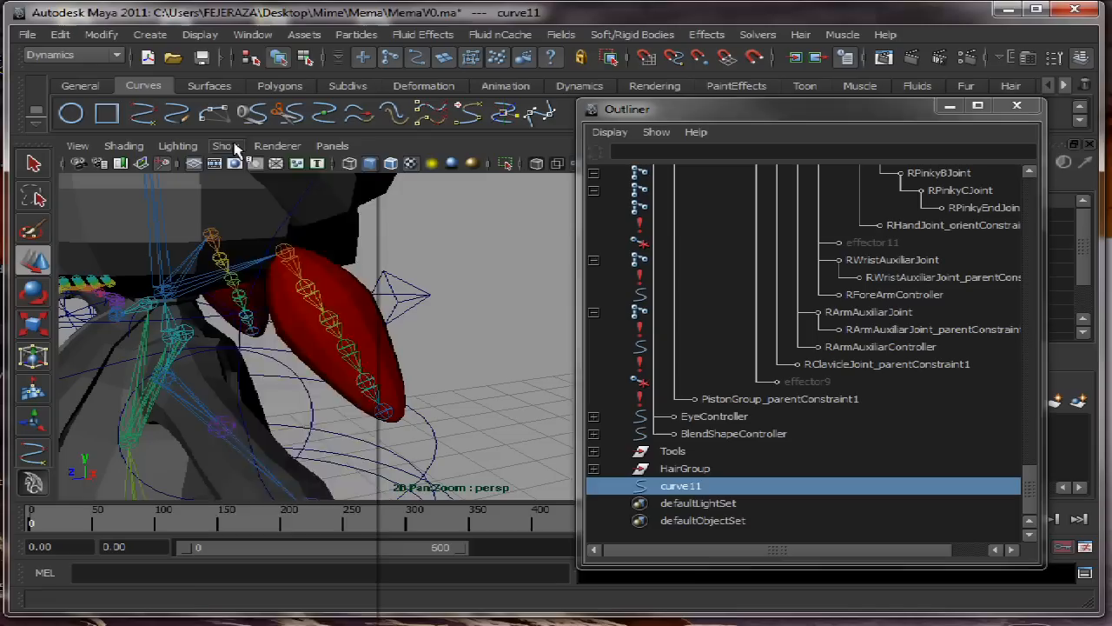
Make curve11 a dynamic hair curve, creating hairSystemShape2, and check playback
click(69, 54)
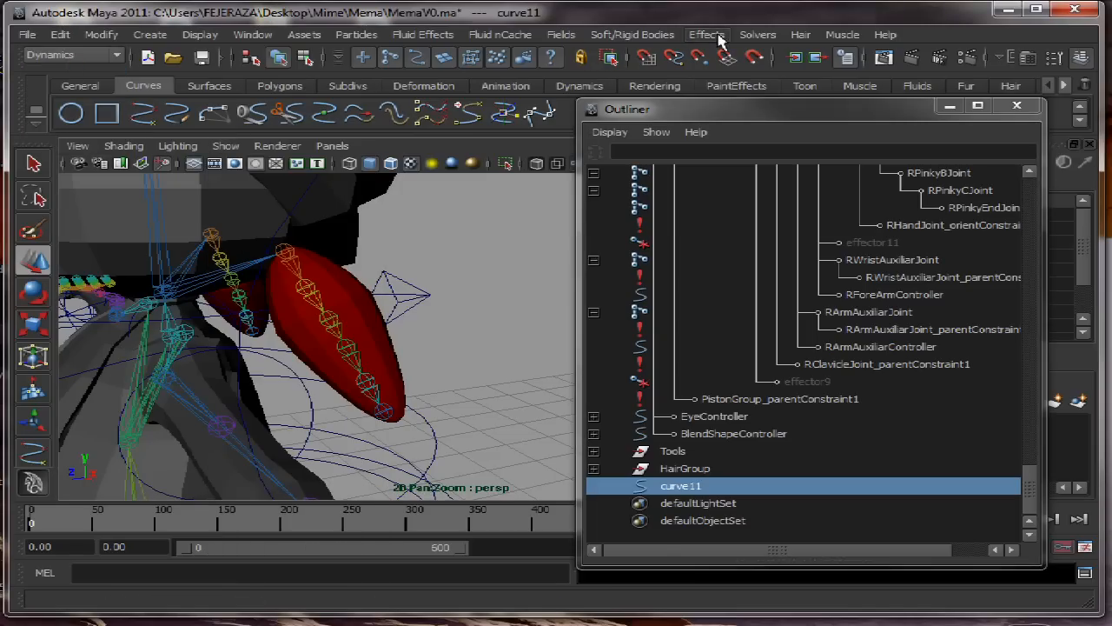
click(799, 35)
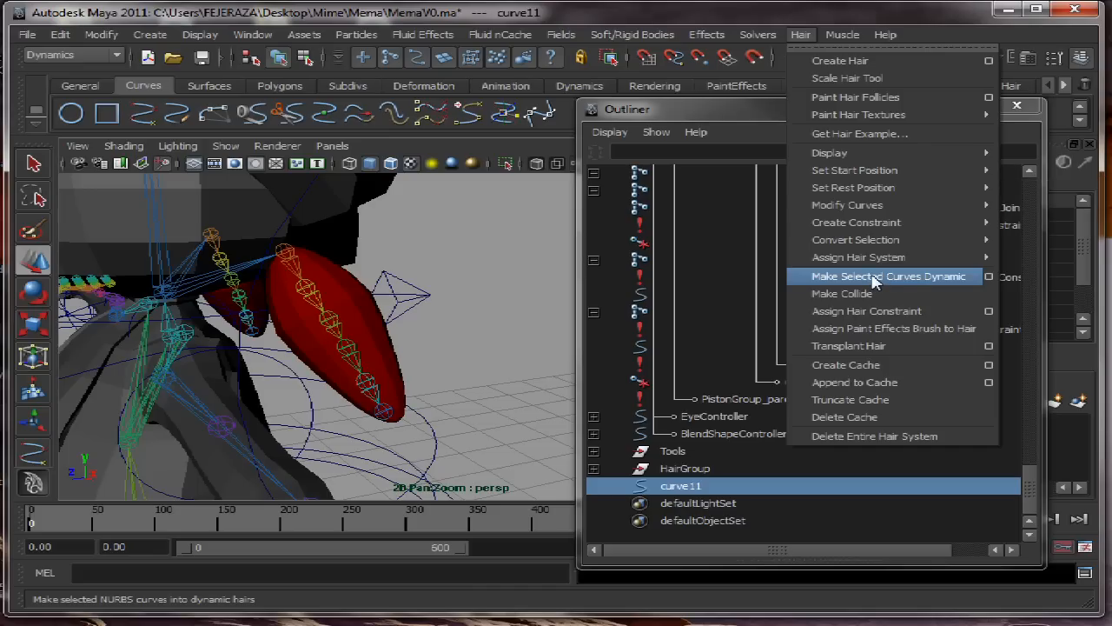
click(888, 274)
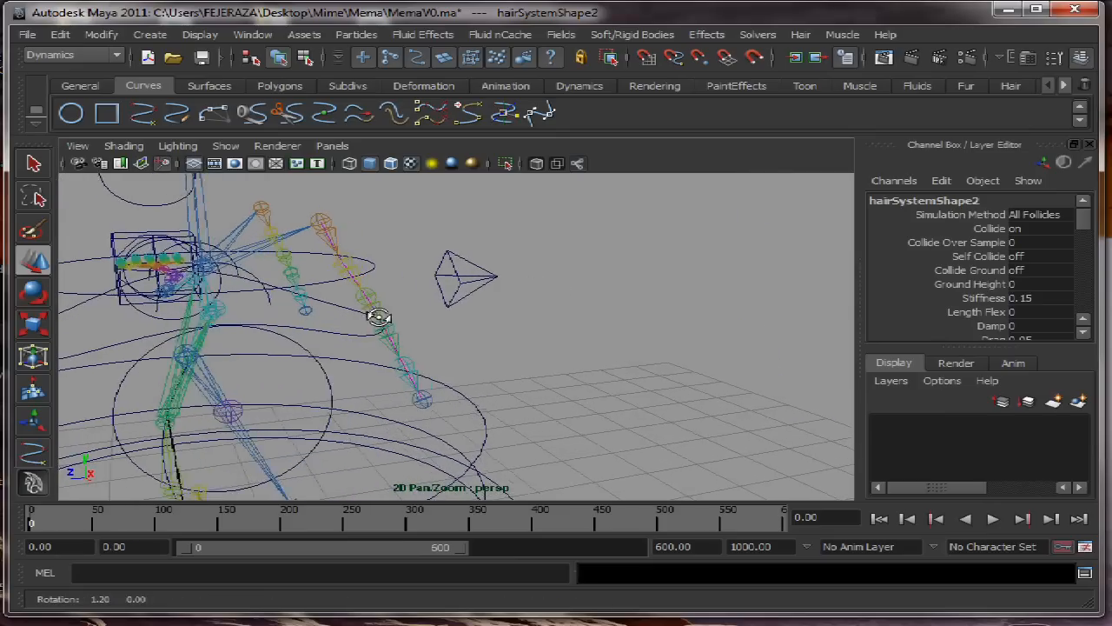
click(908, 518)
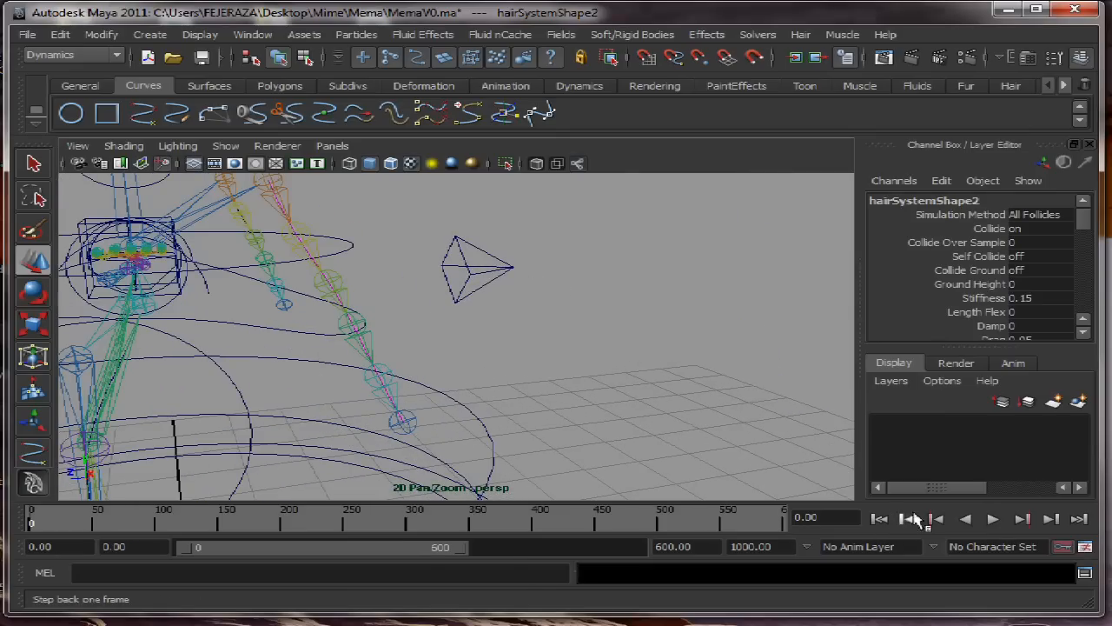
click(993, 518)
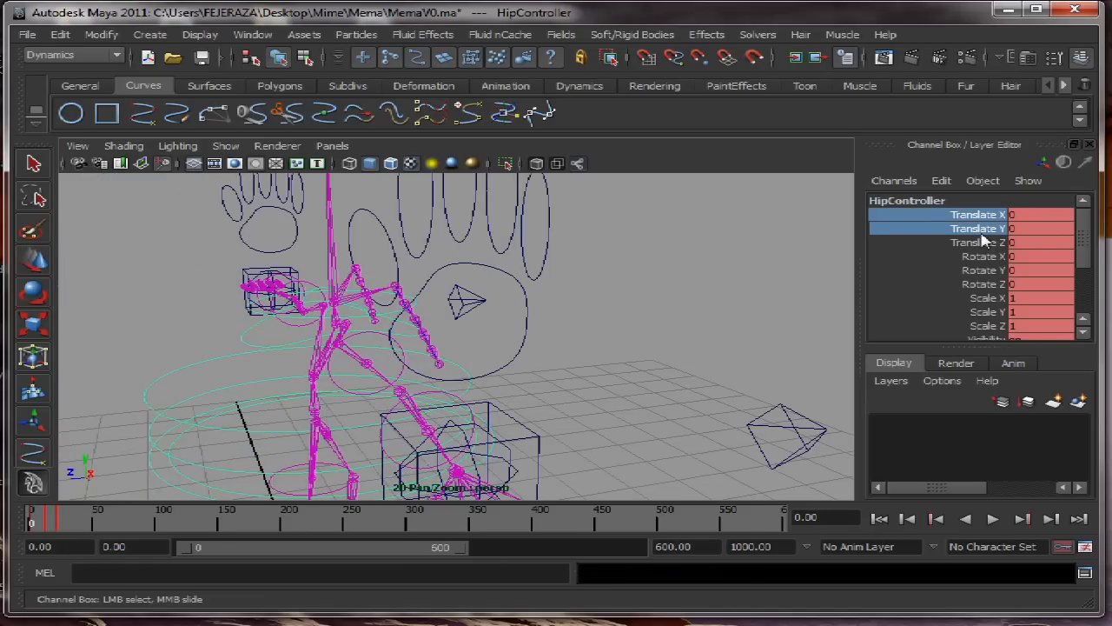
Change the key state of HipController's Translate X, Y and Z channels
right_click(974, 242)
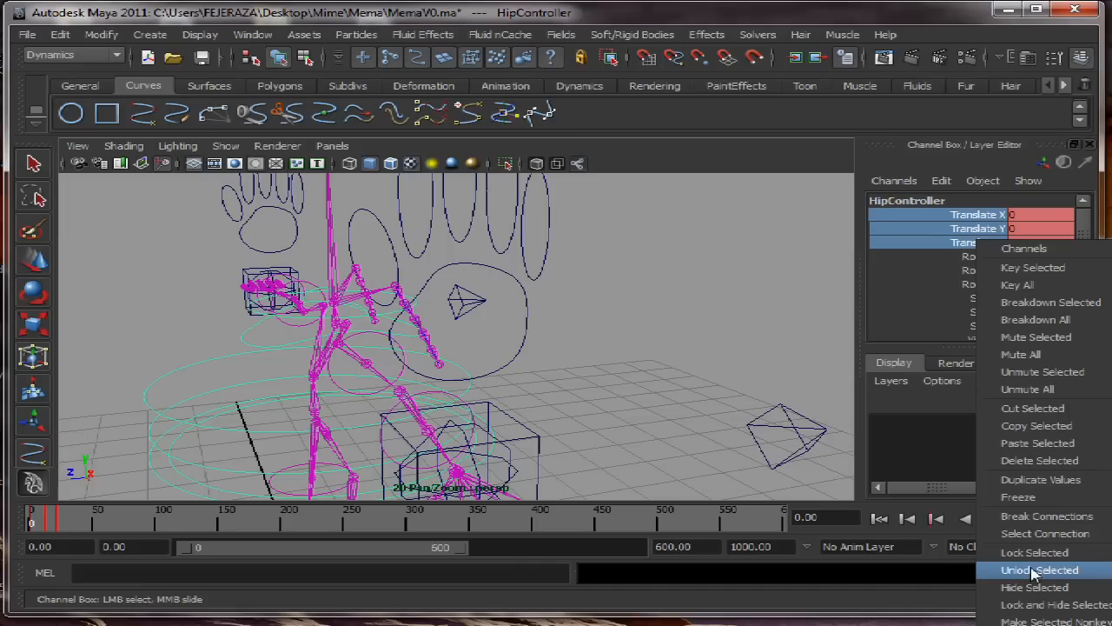
mouse_move(1034, 338)
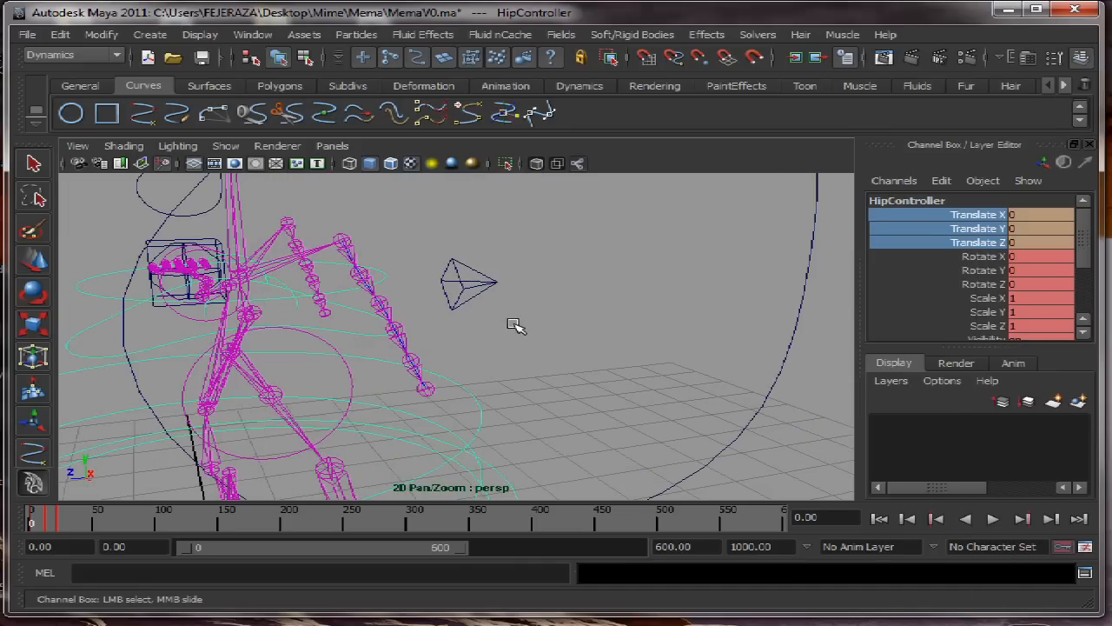
click(993, 518)
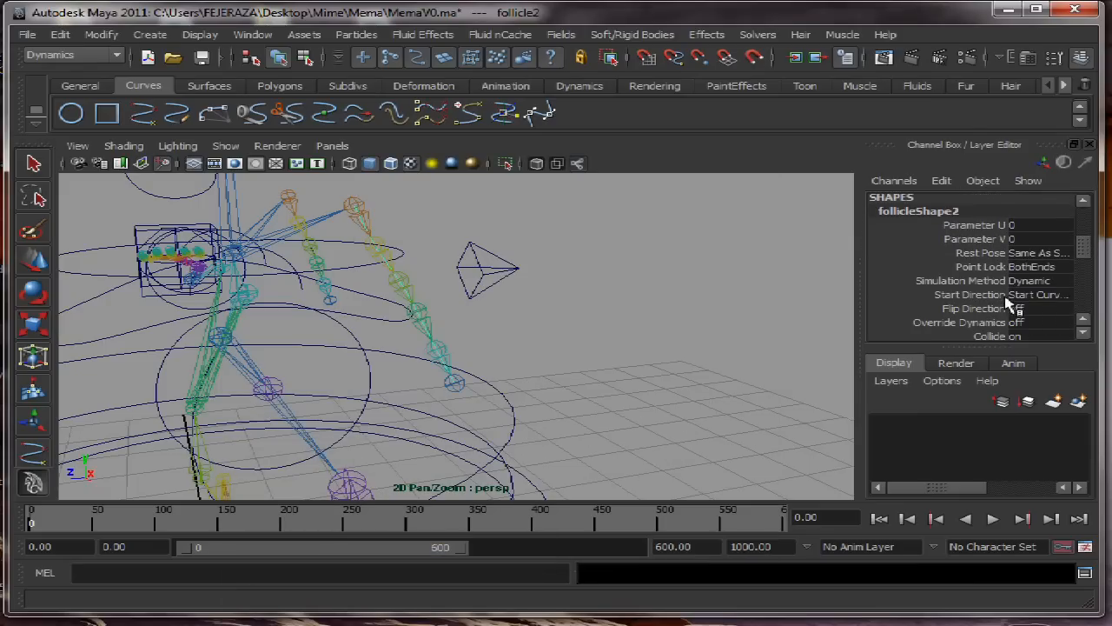
Set follicle2's Point Lock to Base, then play and rewind the simulation
click(1008, 267)
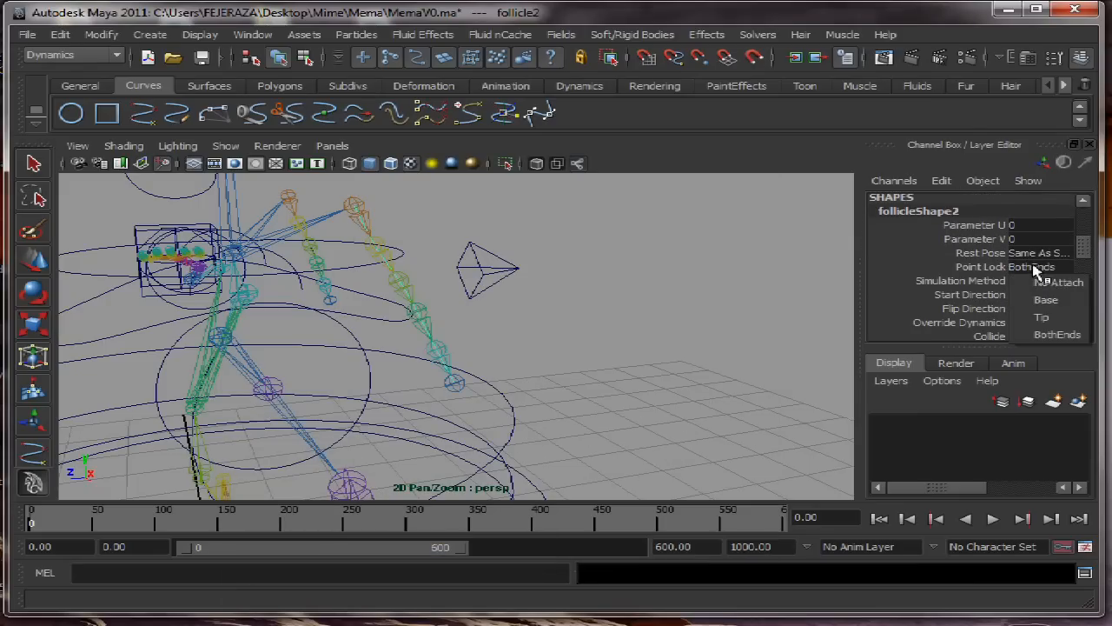
click(1046, 299)
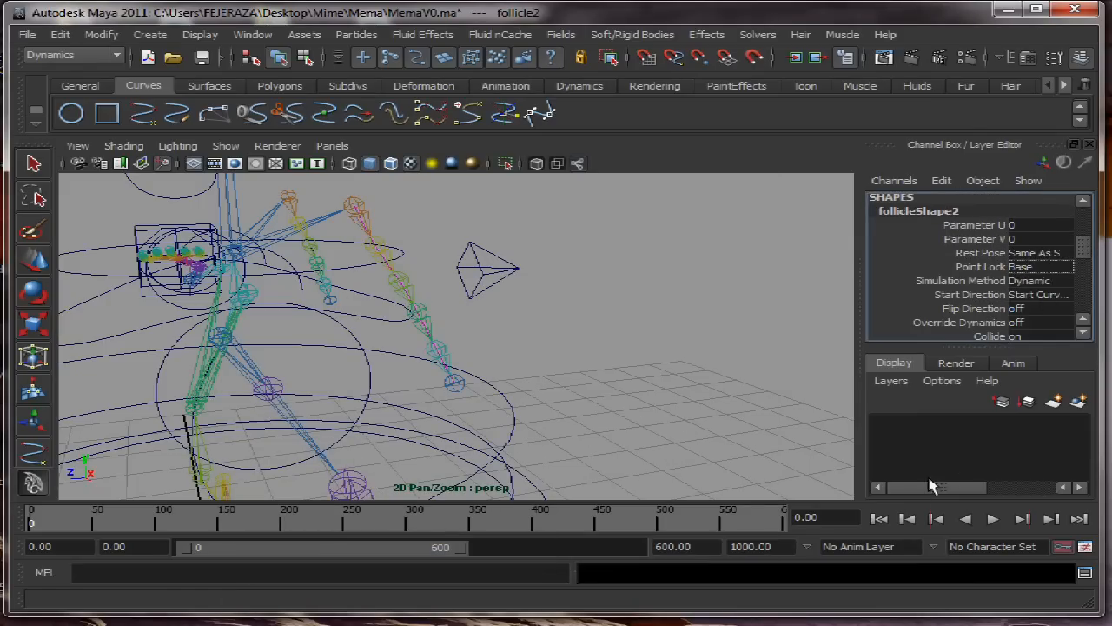
click(993, 518)
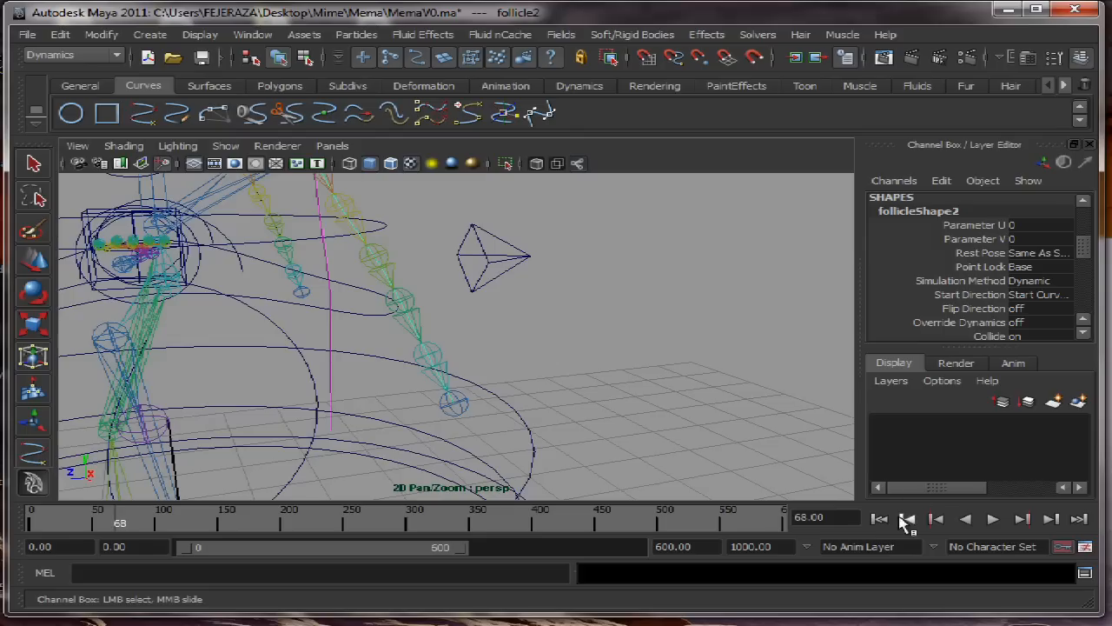
click(907, 518)
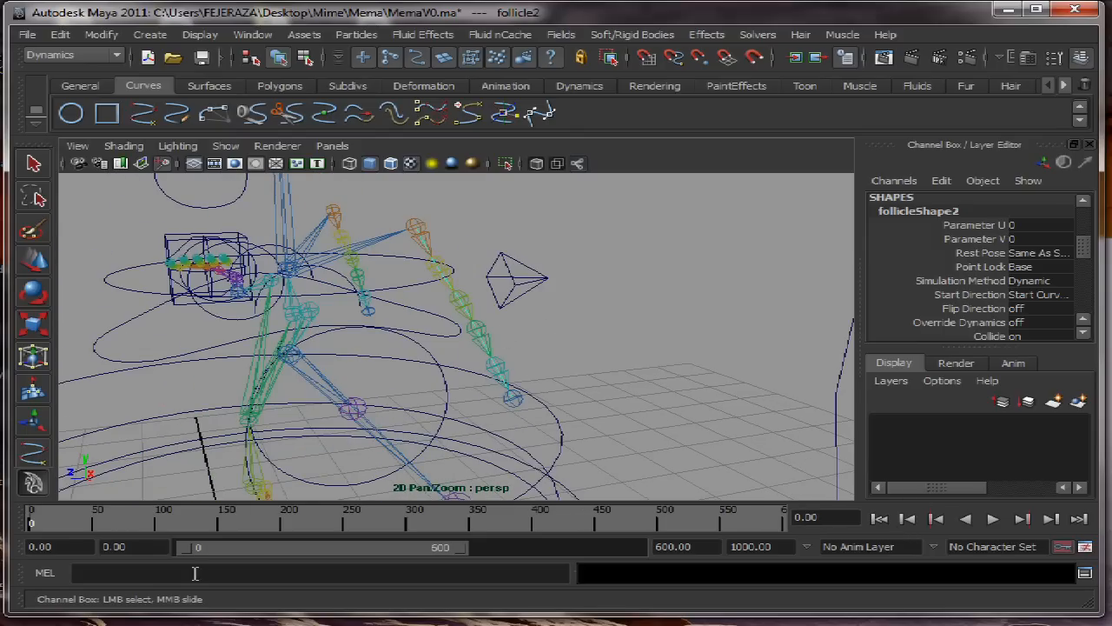
click(252, 34)
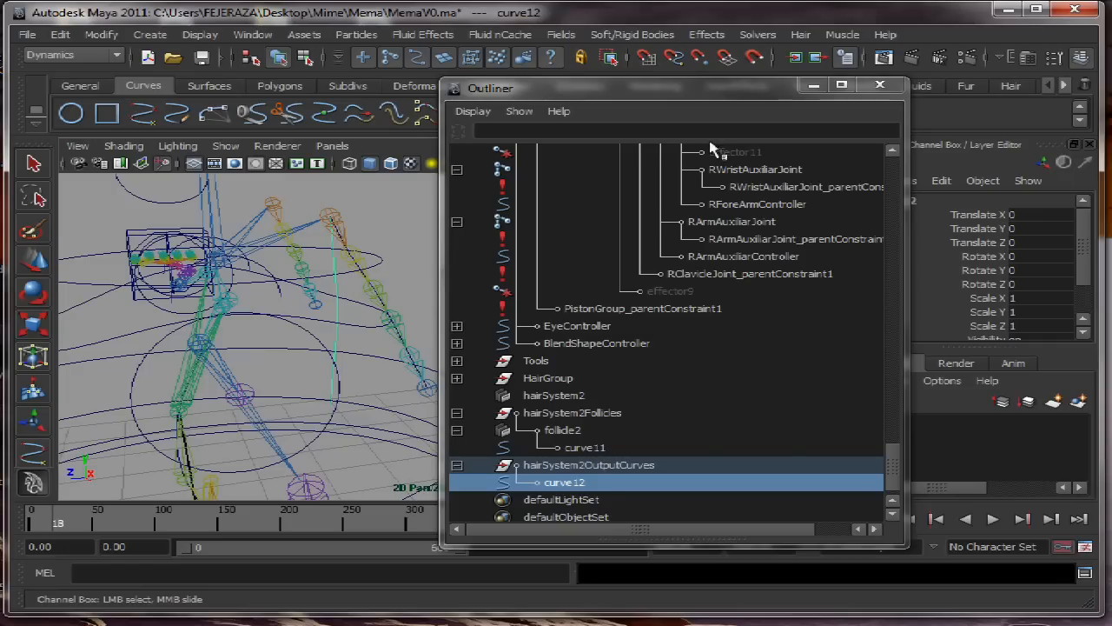
Select output curve curve12 and switch to the Animation menu set for Skeleton commands
drag(678, 87, 678, 62)
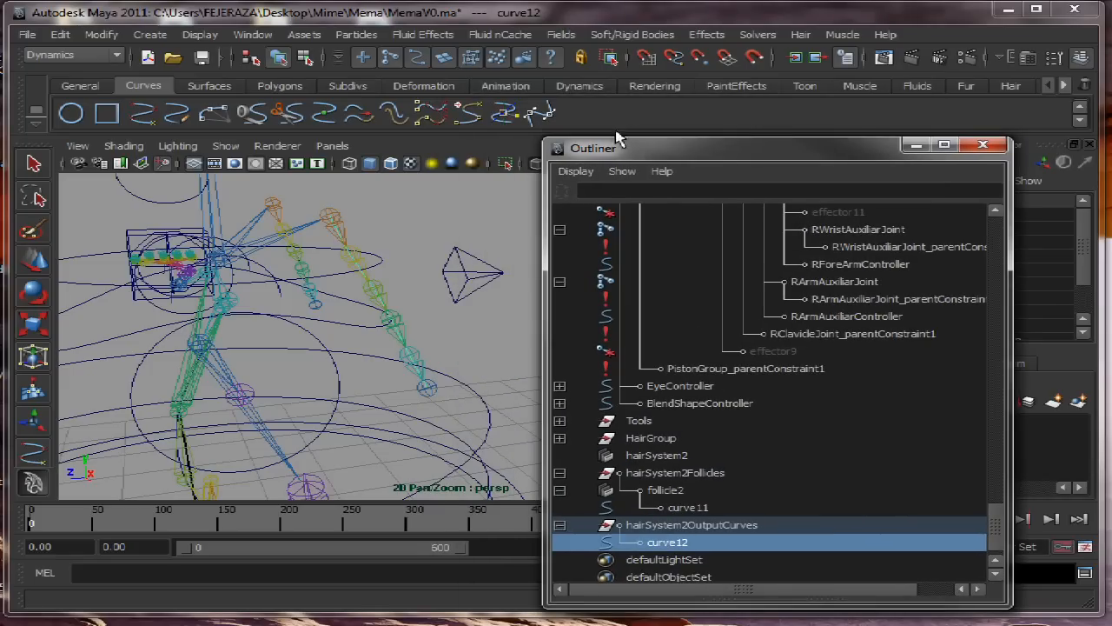
click(69, 54)
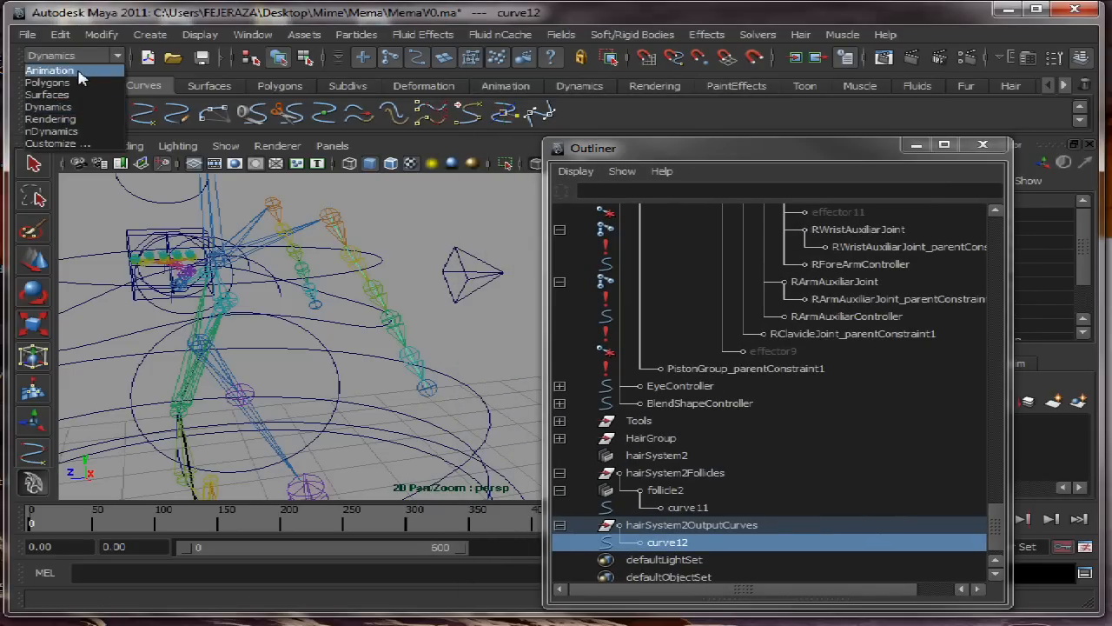
click(49, 69)
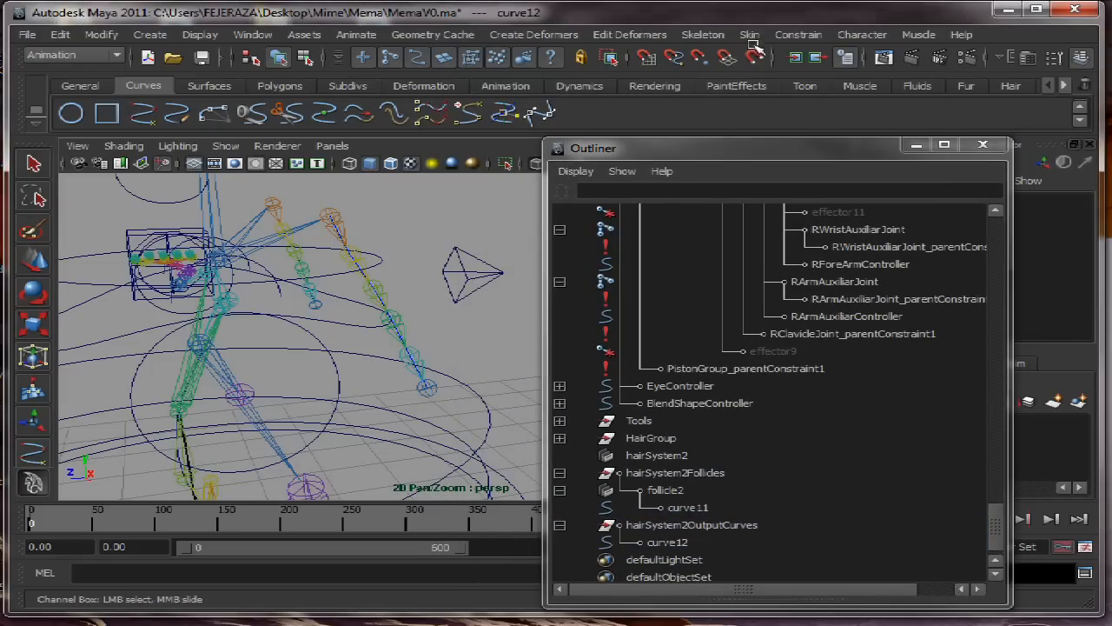
click(702, 35)
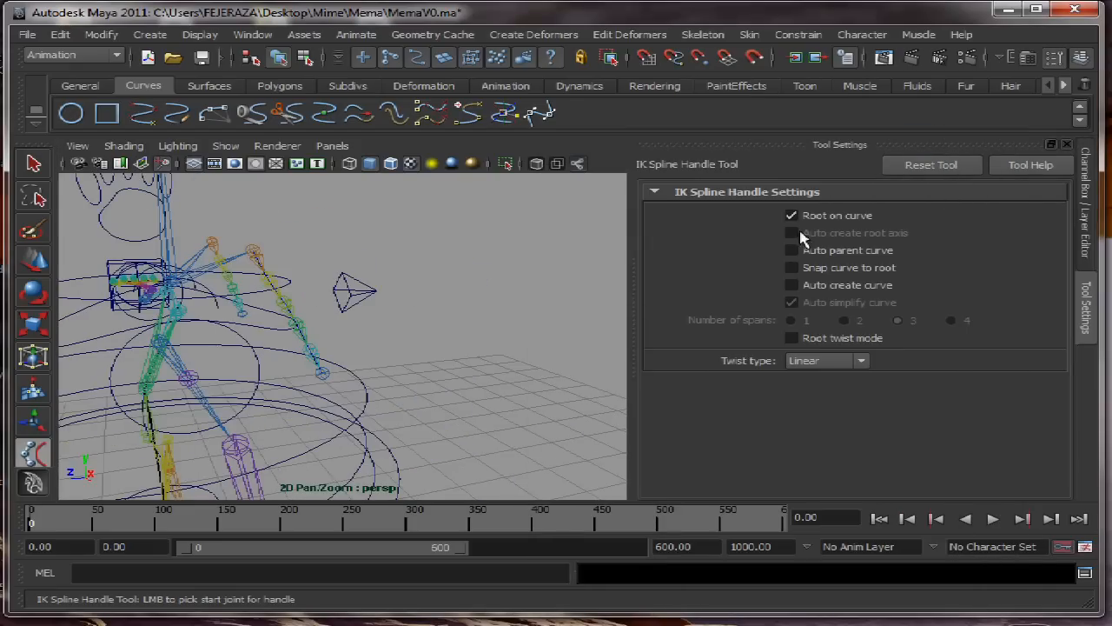
mouse_move(796, 242)
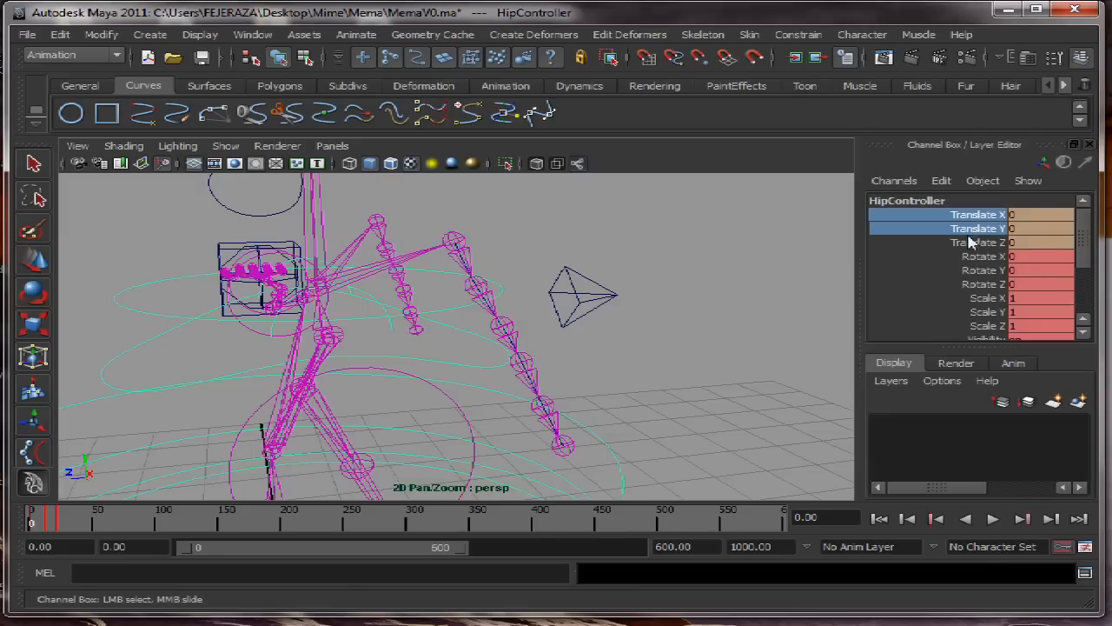
right_click(974, 241)
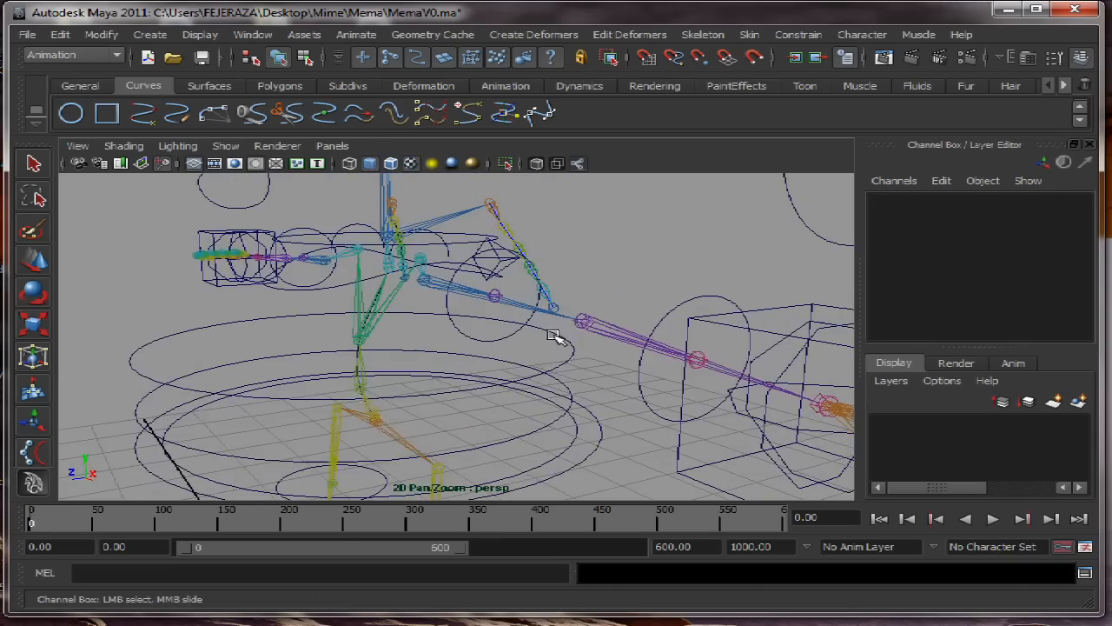
click(993, 518)
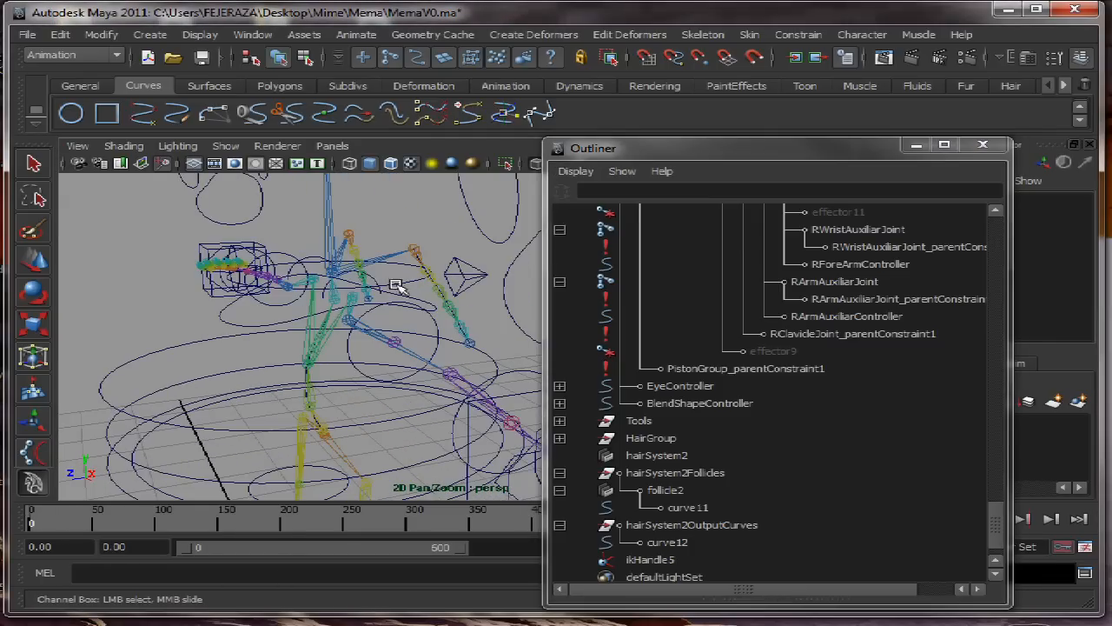
Parent the hairSystem2Follicles group under HeadJoint in the Outliner
scroll(down, 3)
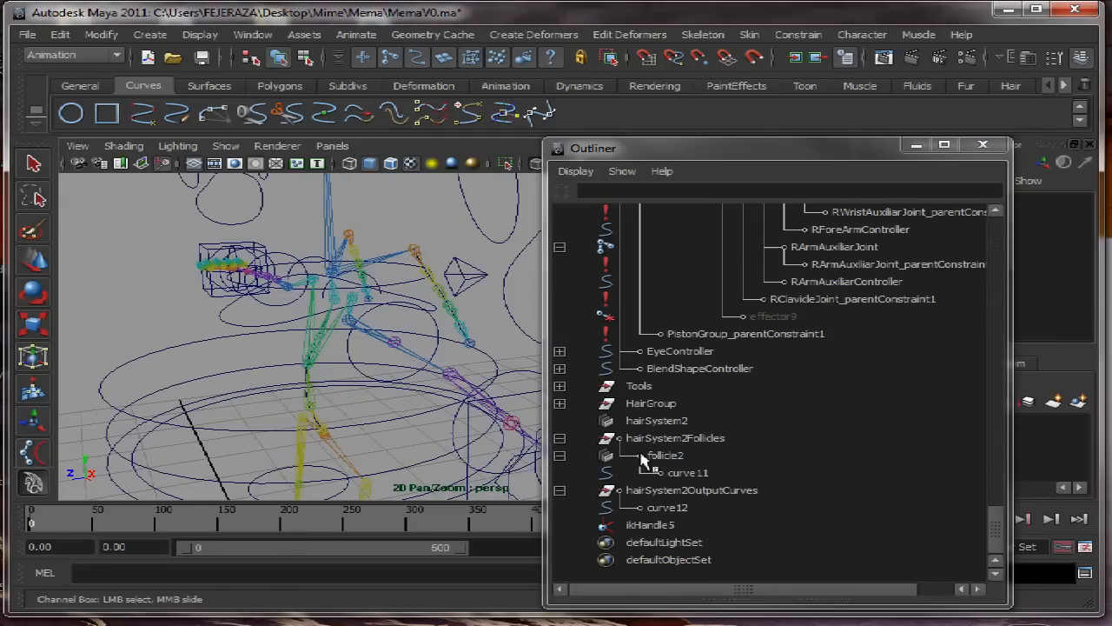
click(674, 473)
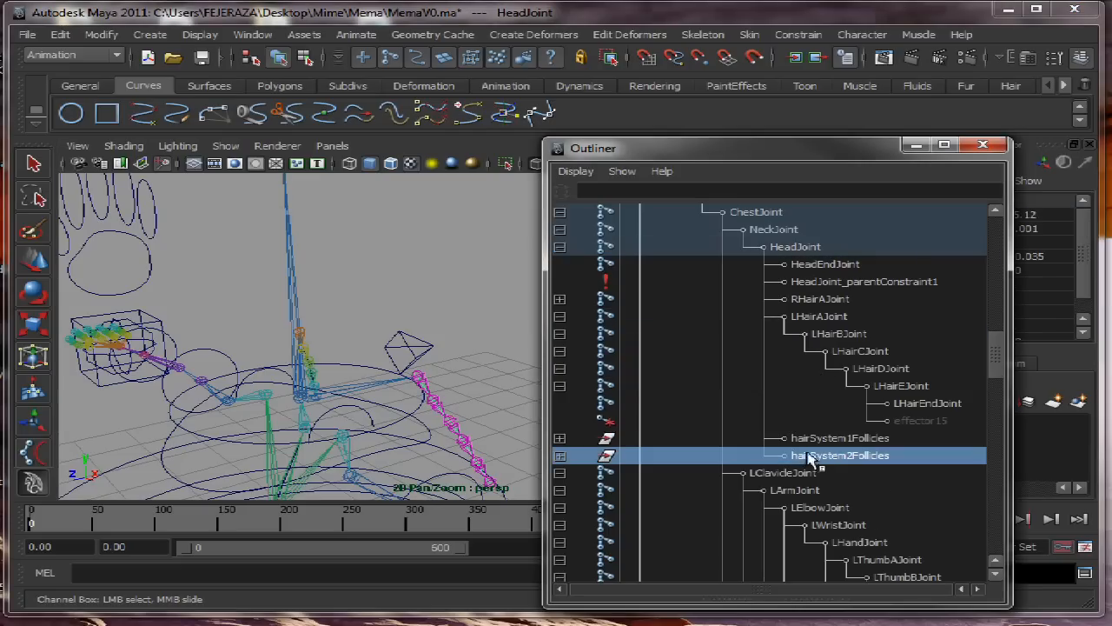
click(840, 455)
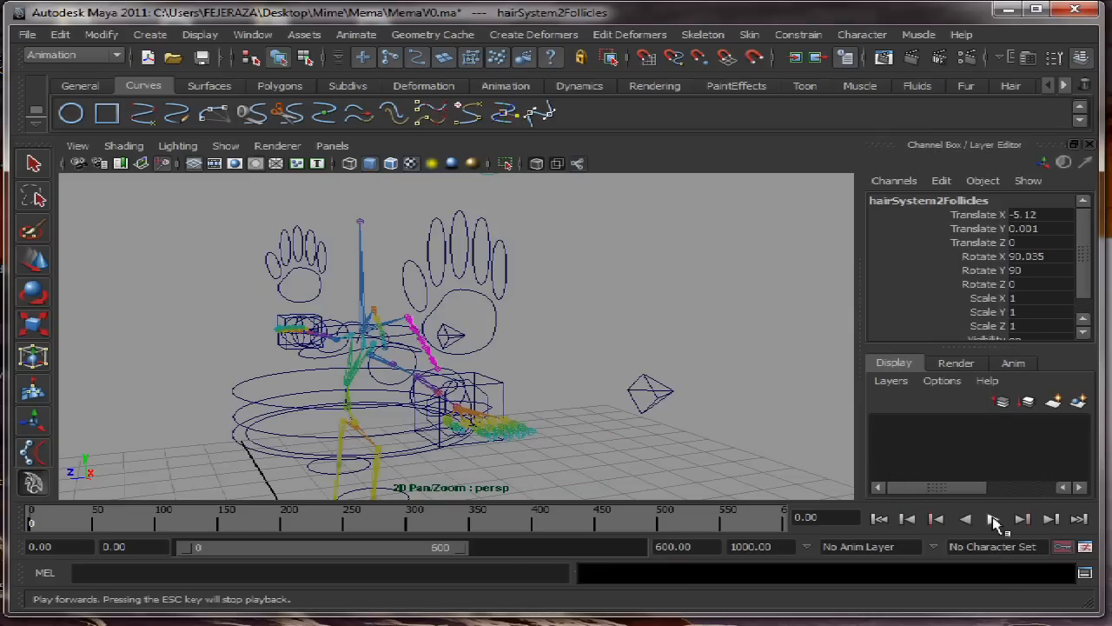
Play the hair simulation and rewind to the start of the range
click(994, 518)
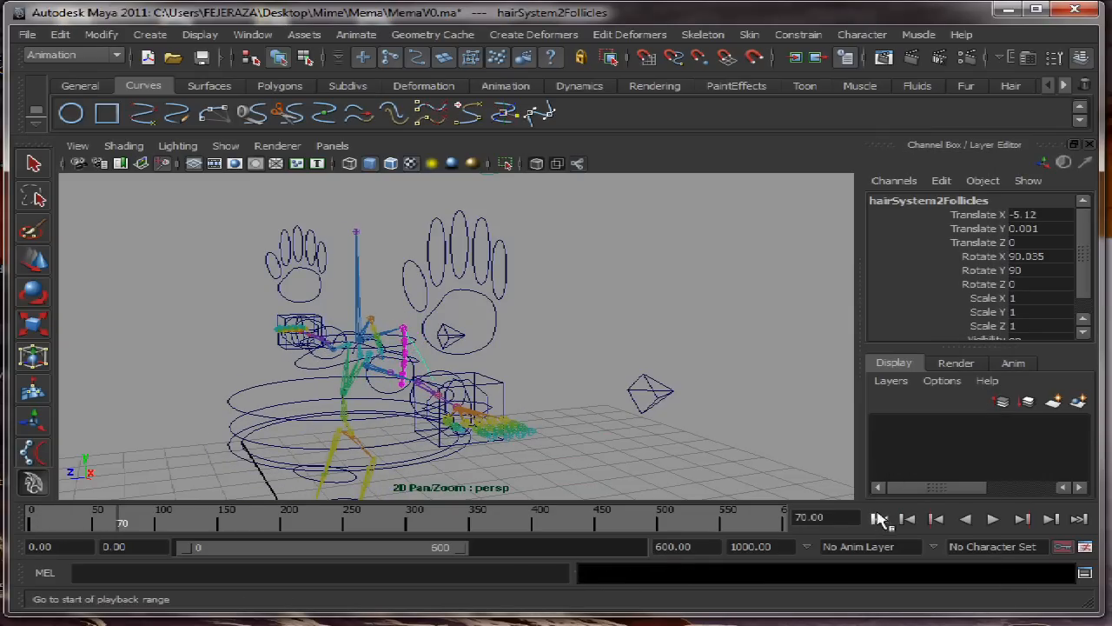
click(226, 146)
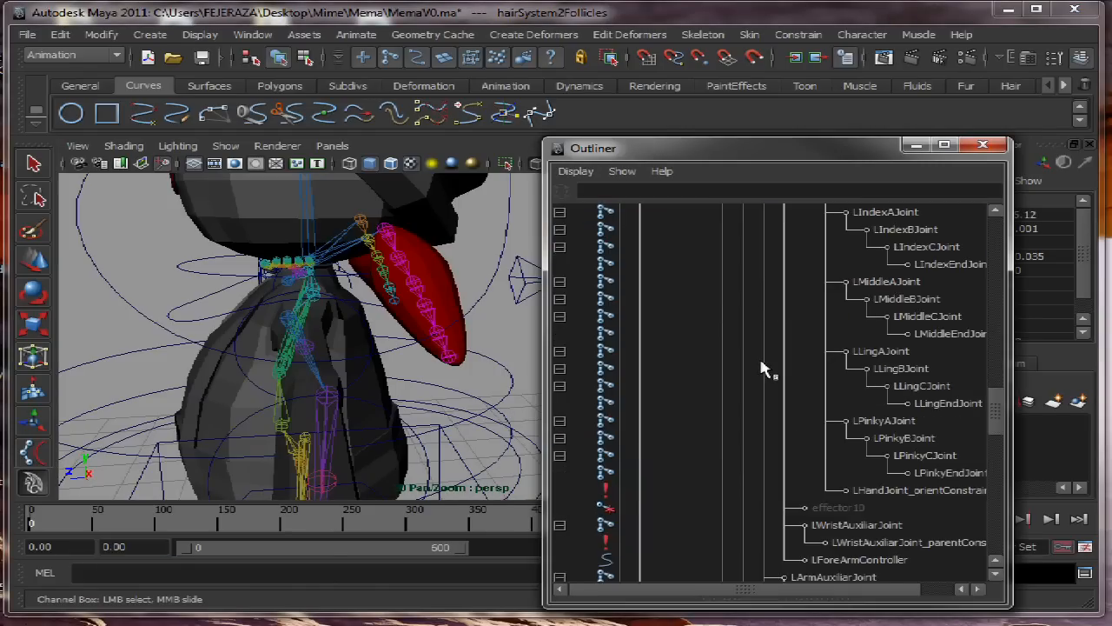
Select hairSystem2 and set its Stiffness to 0.5
scroll(down, 3)
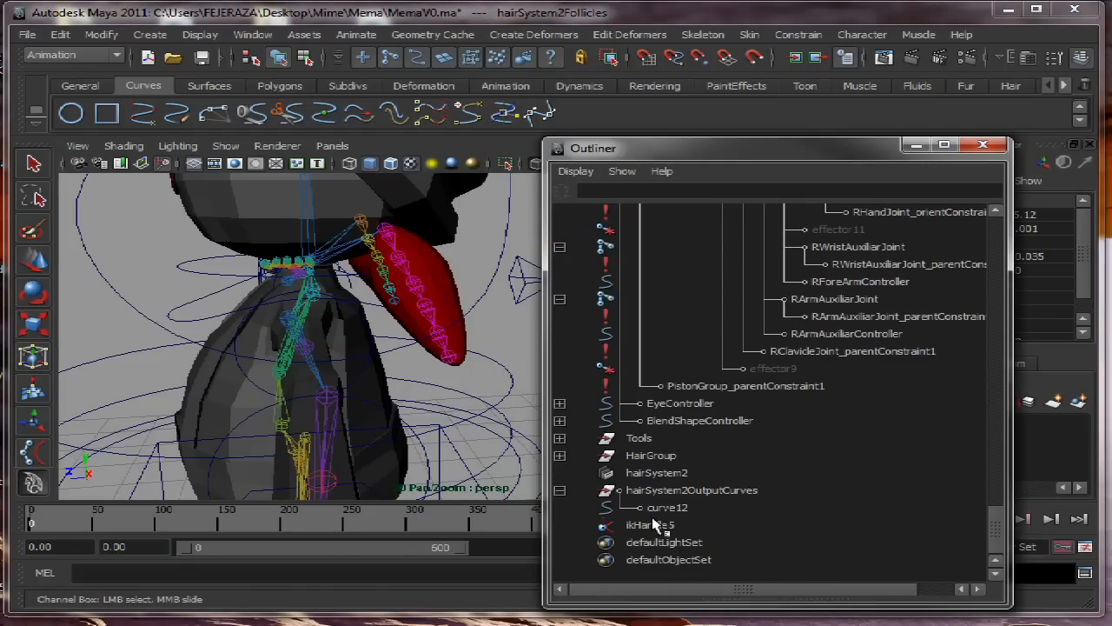
click(657, 473)
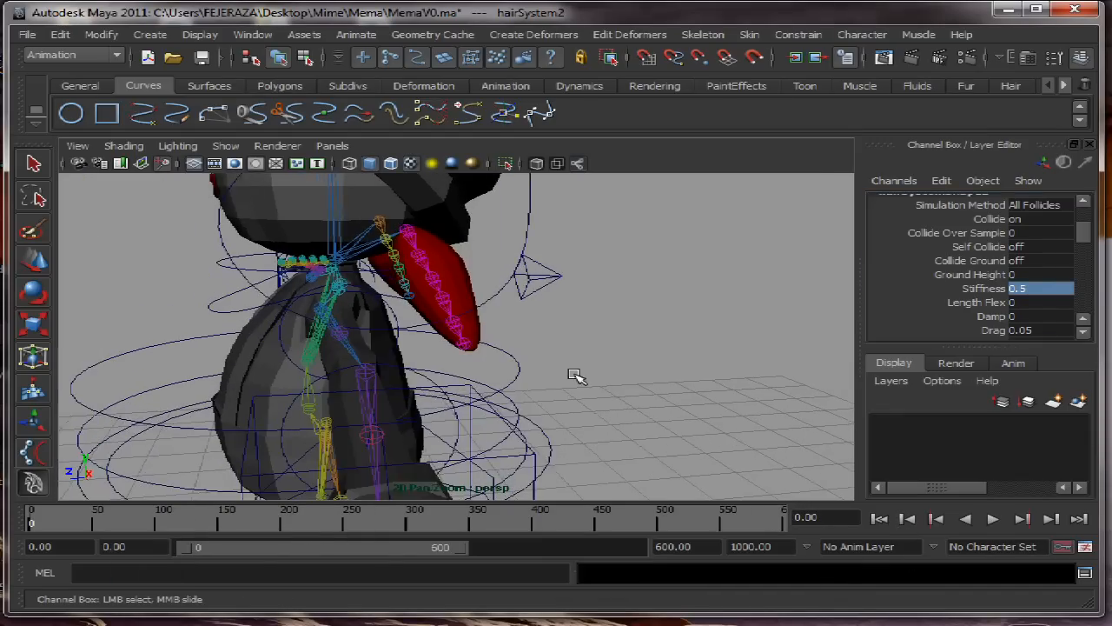
Play and step through the stiffened ponytail simulation, inspecting it up close against the body
click(992, 518)
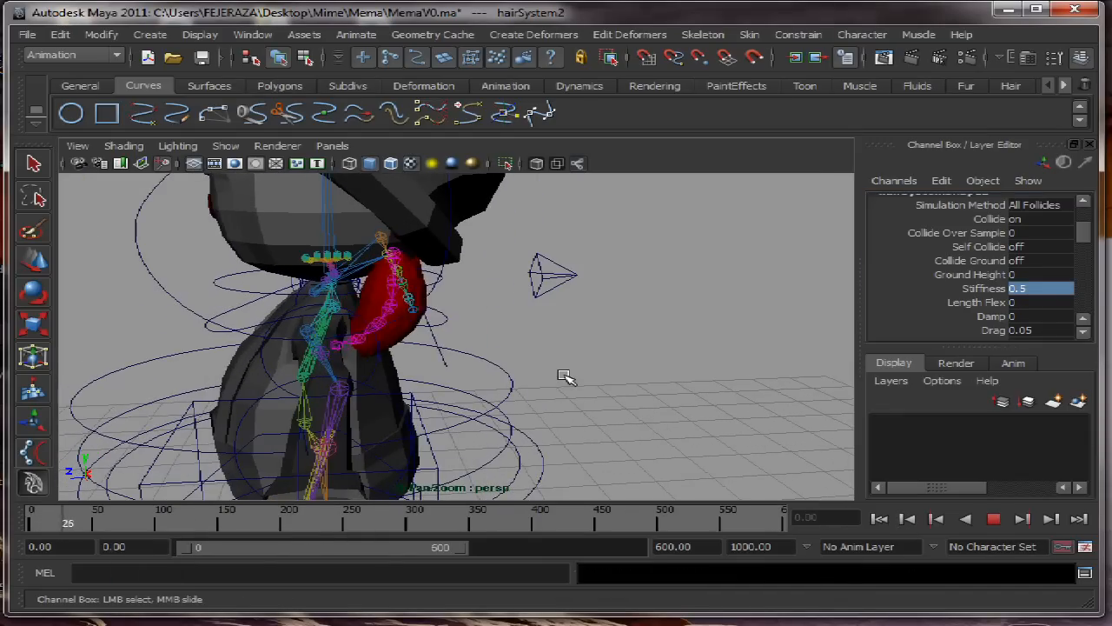
click(908, 518)
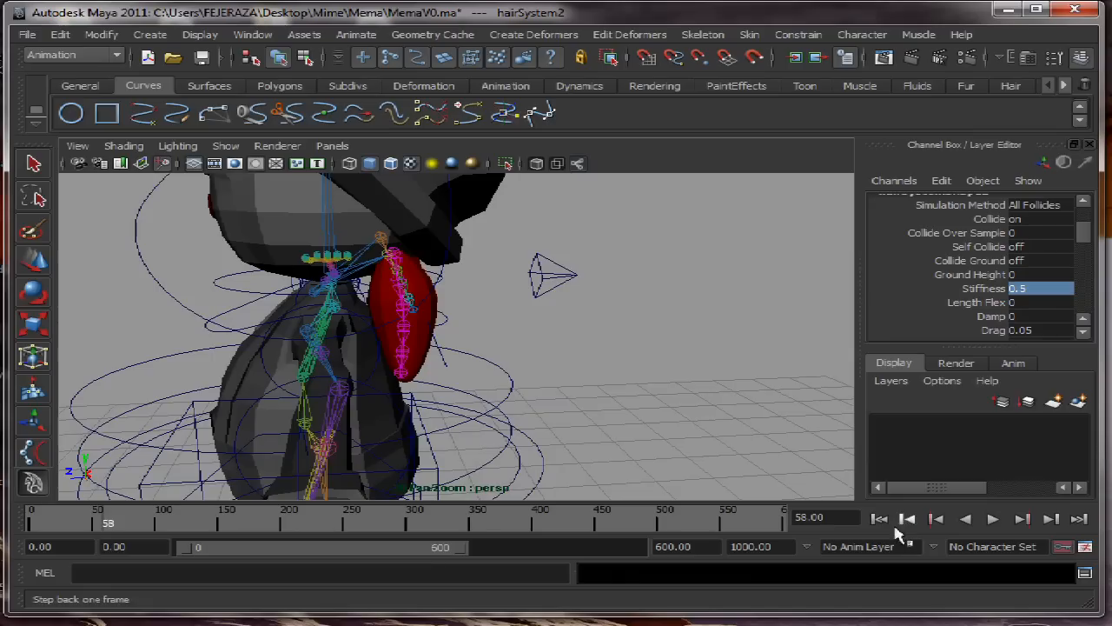
click(880, 518)
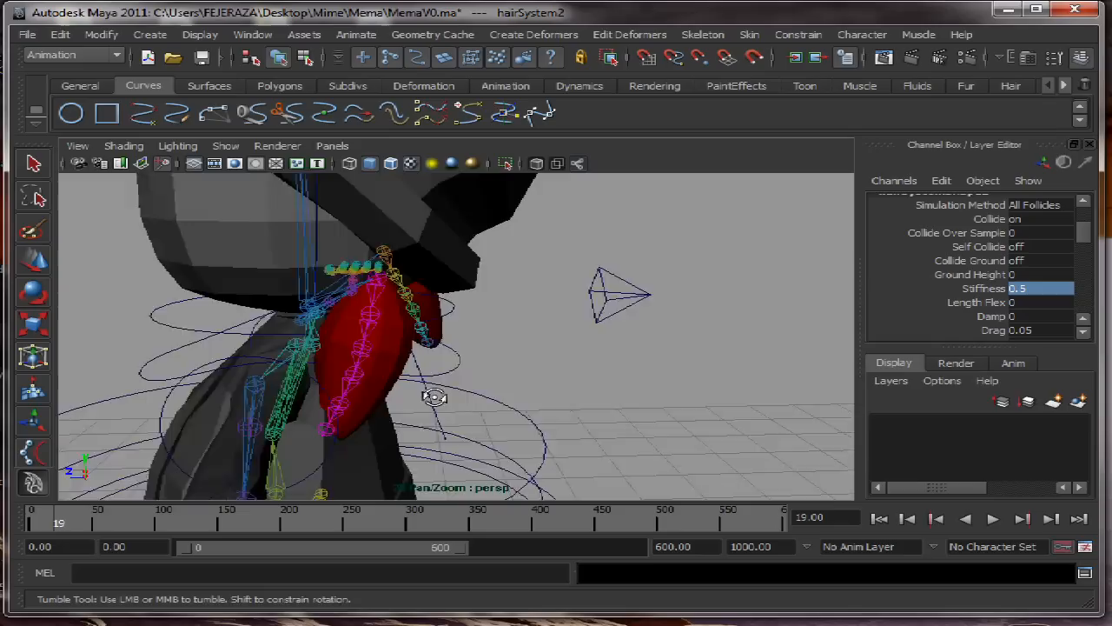
drag(435, 396, 421, 397)
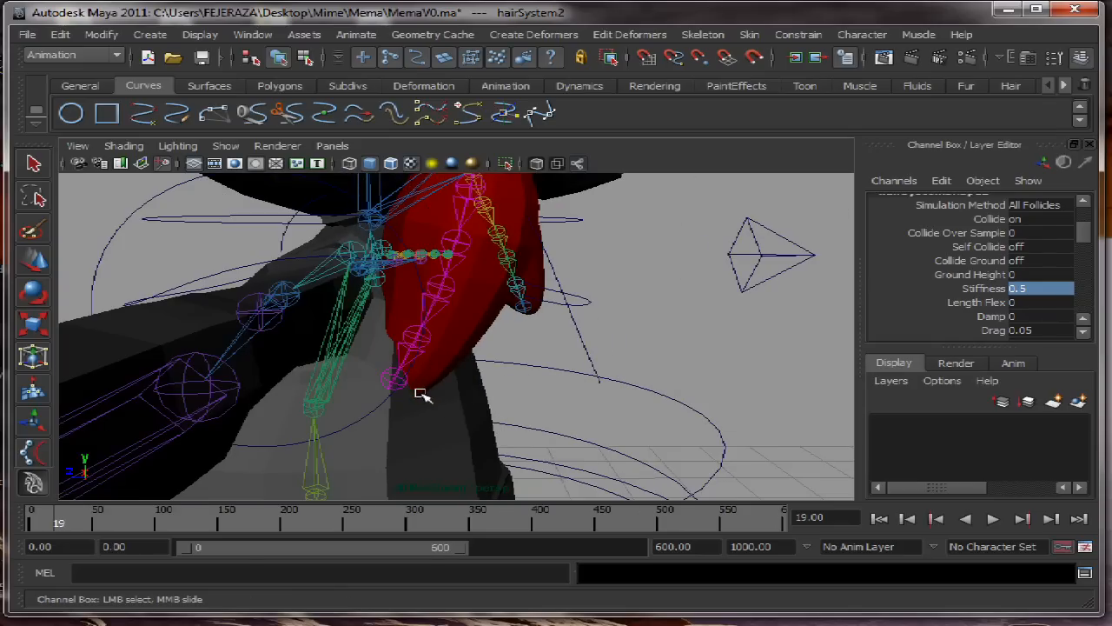
drag(420, 396, 469, 413)
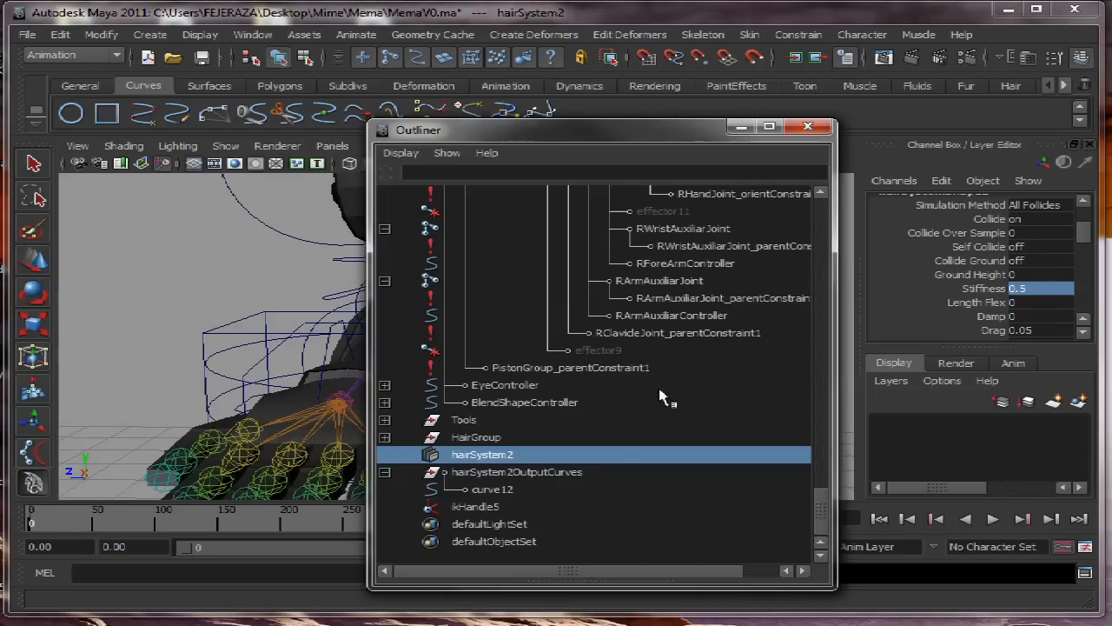
mouse_move(486, 501)
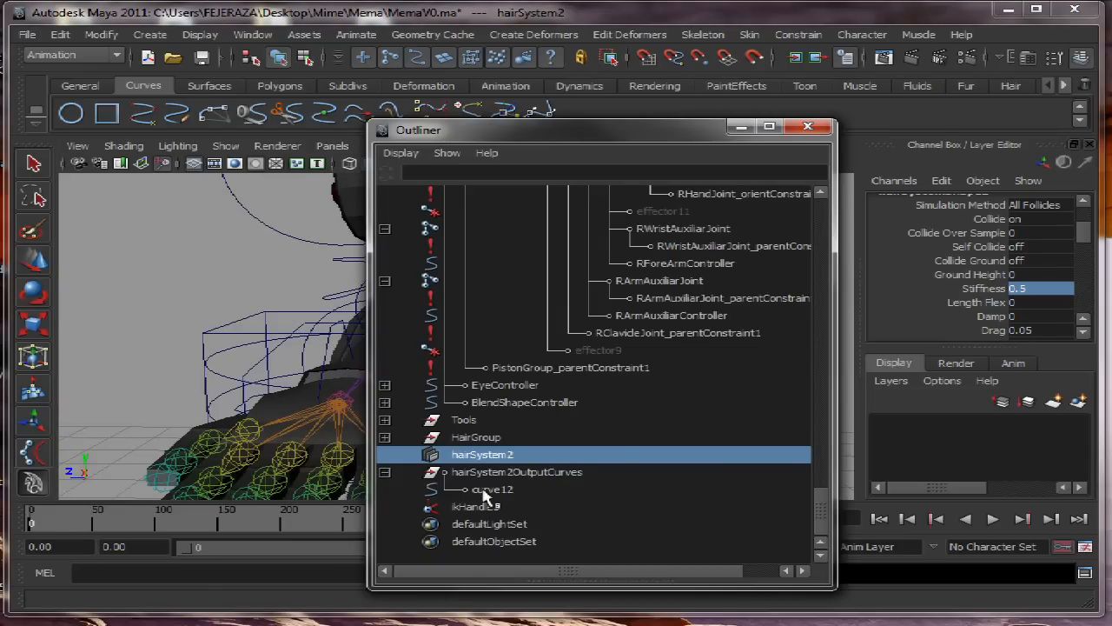
Make the Body mesh collide with the curve12 hair system, creating geoConnector1
click(493, 490)
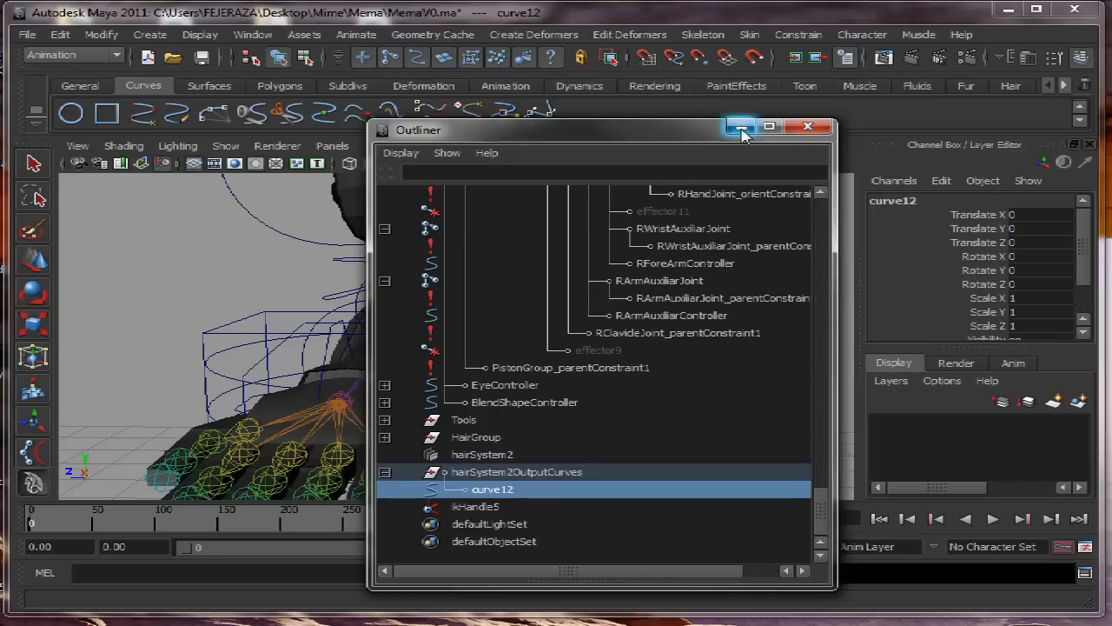
click(807, 127)
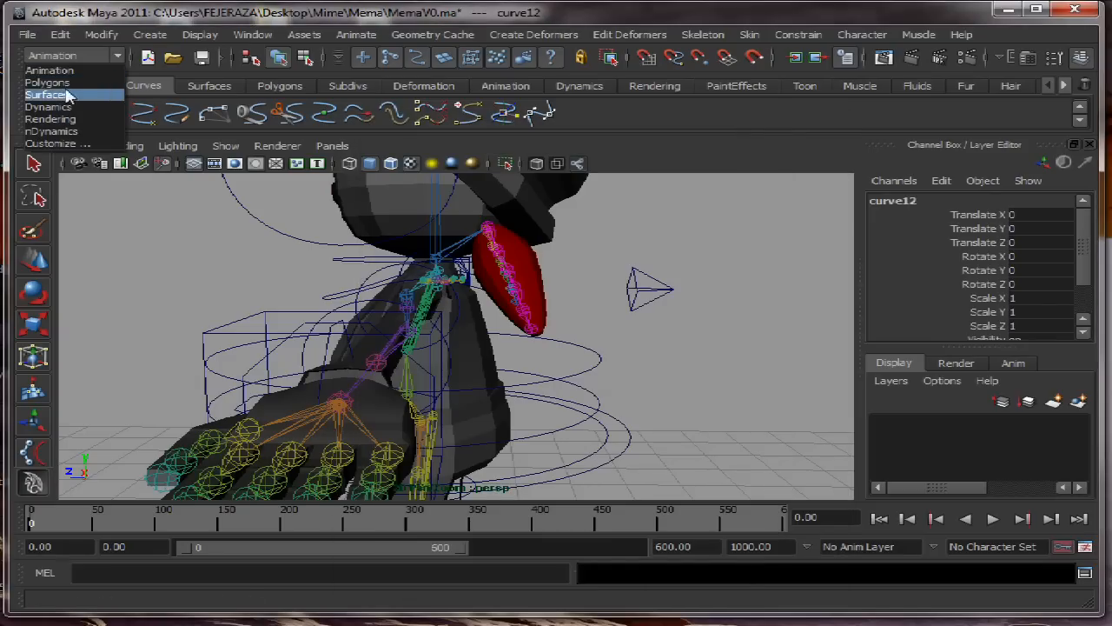
click(800, 35)
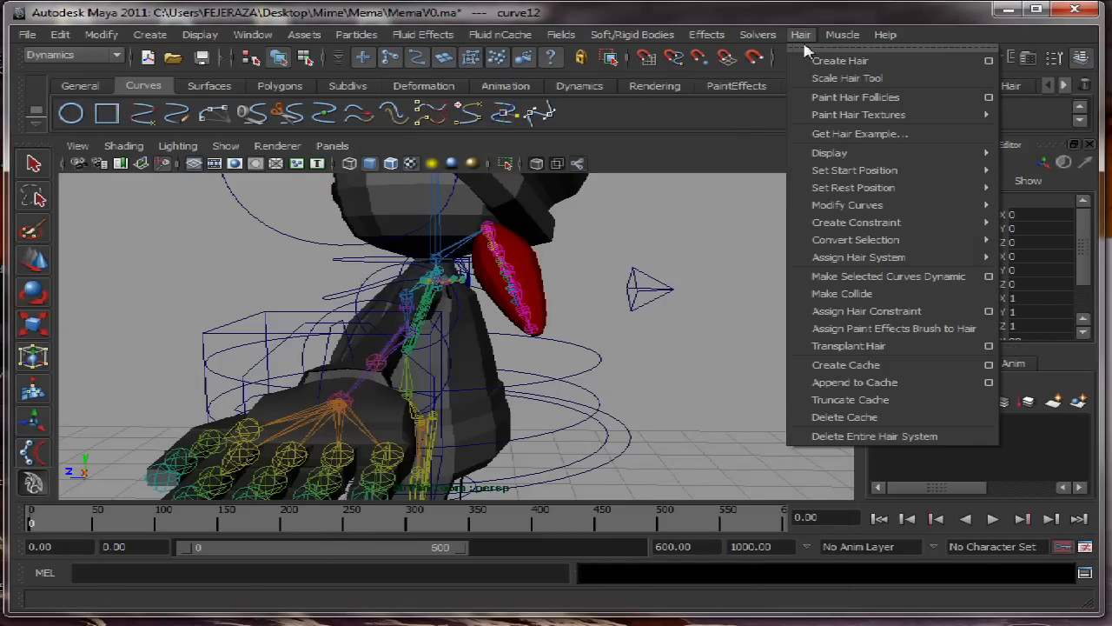
mouse_move(501, 351)
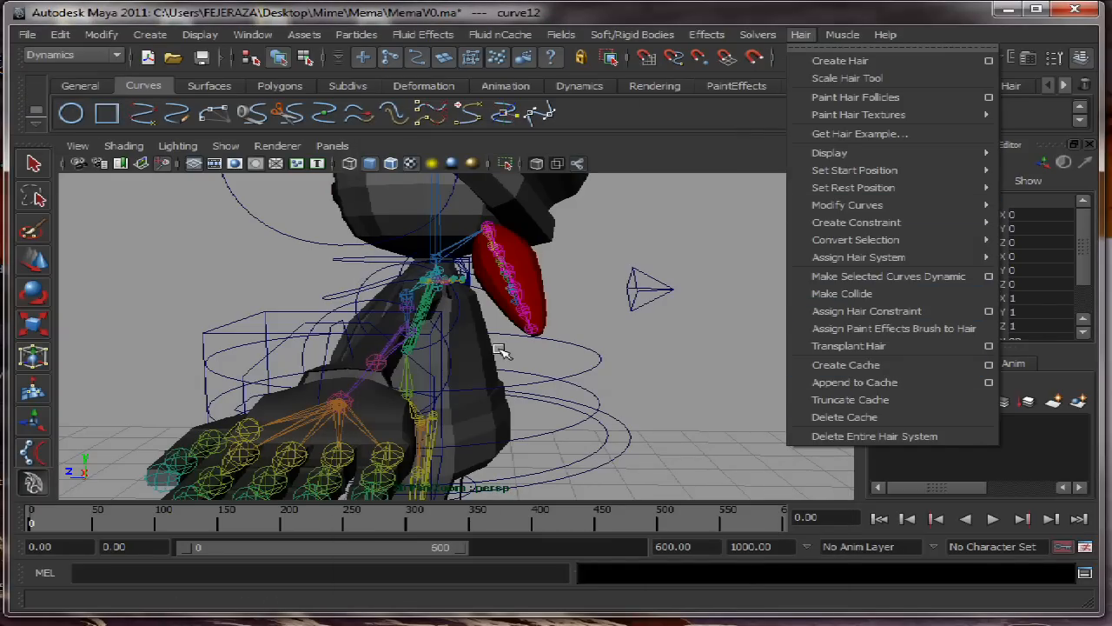
mouse_move(487, 358)
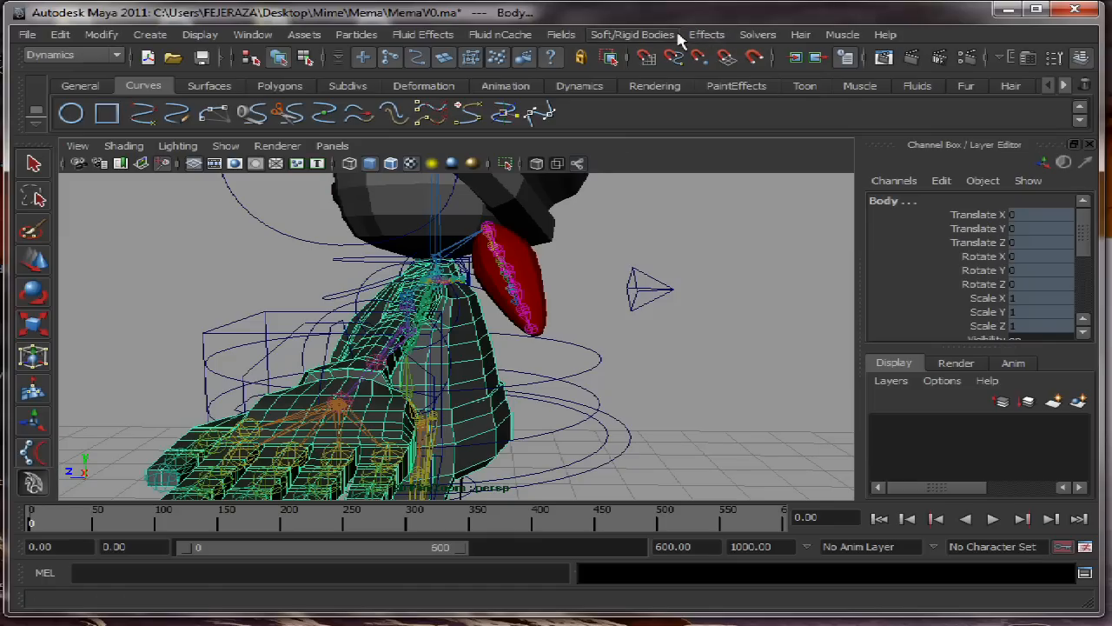
click(799, 35)
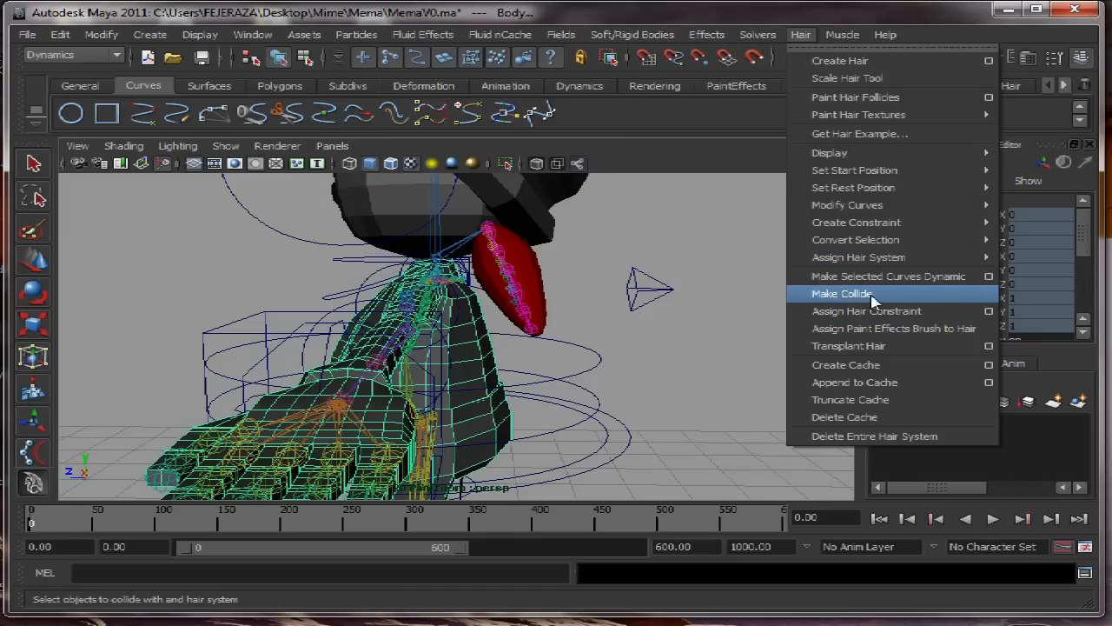
click(841, 292)
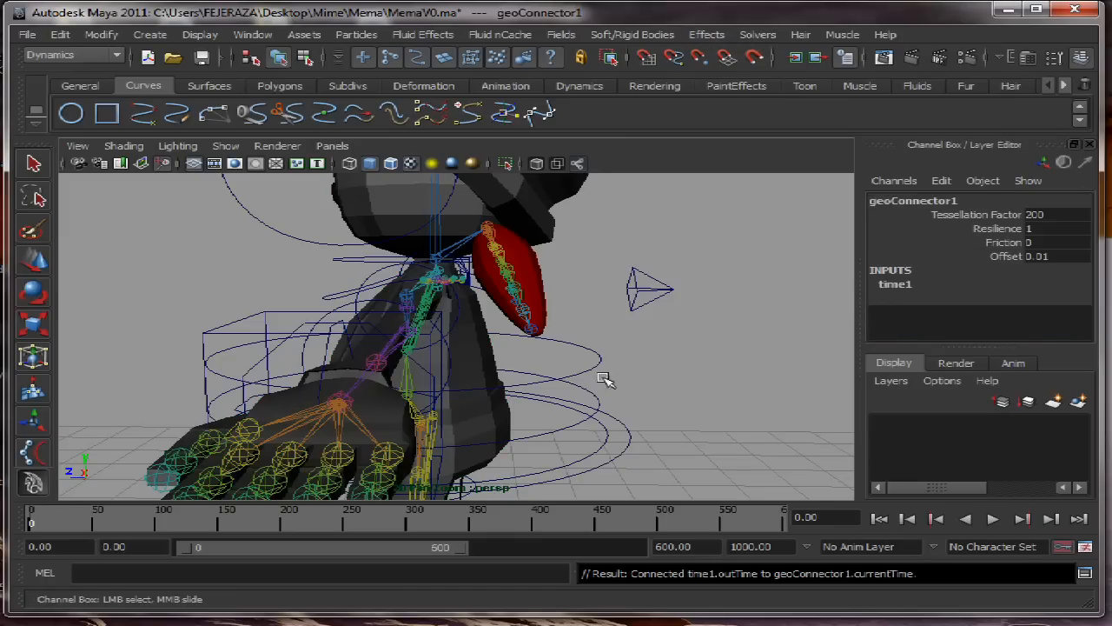
Play and stop the simulation to check the ponytail colliding with the body
click(992, 518)
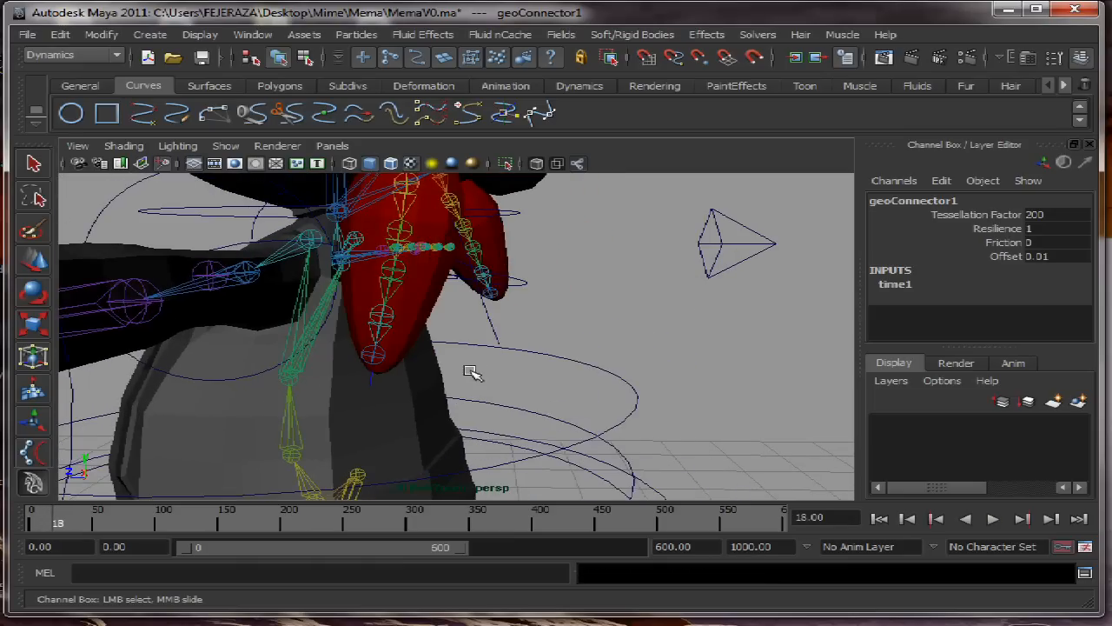
click(992, 518)
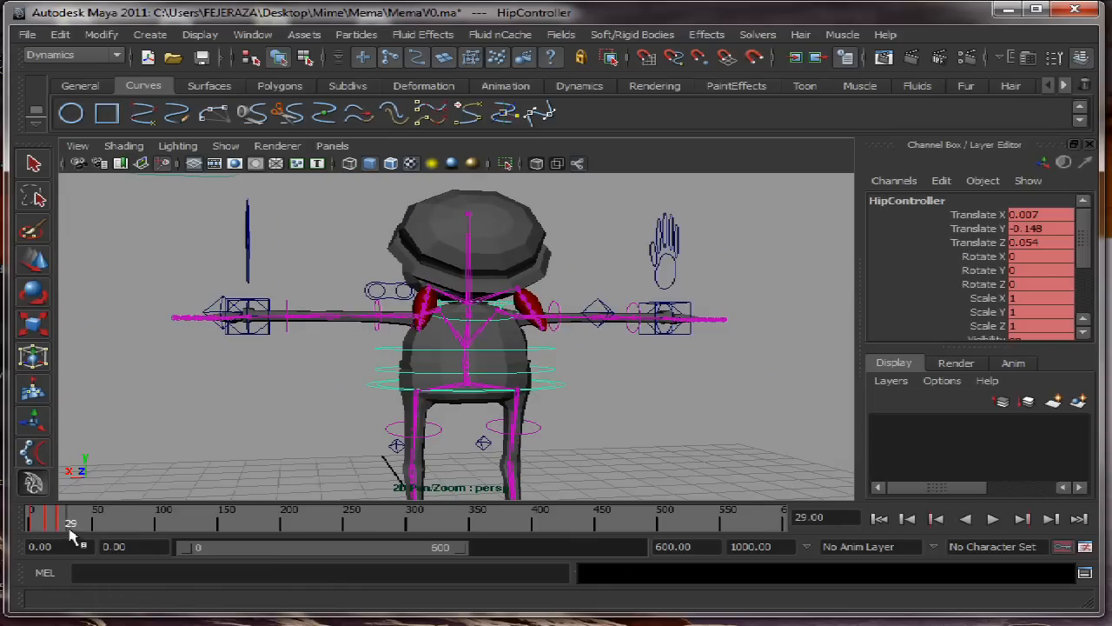
Scrub to frame 47, play the animated body with the ponytail, and bring up timeline key options
drag(71, 518, 62, 518)
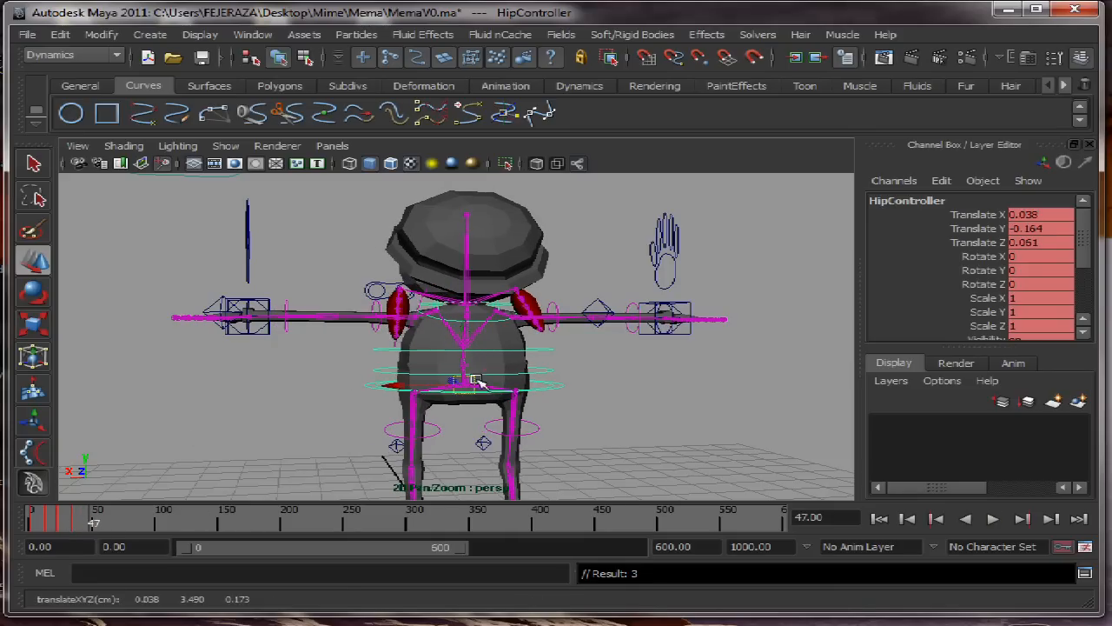
click(995, 518)
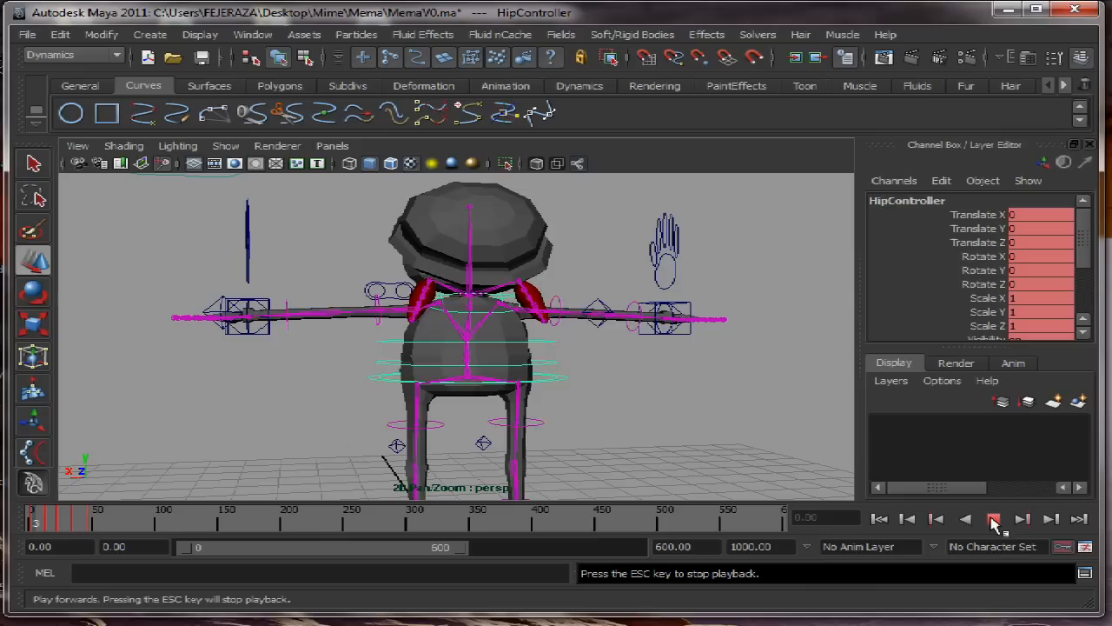
click(994, 518)
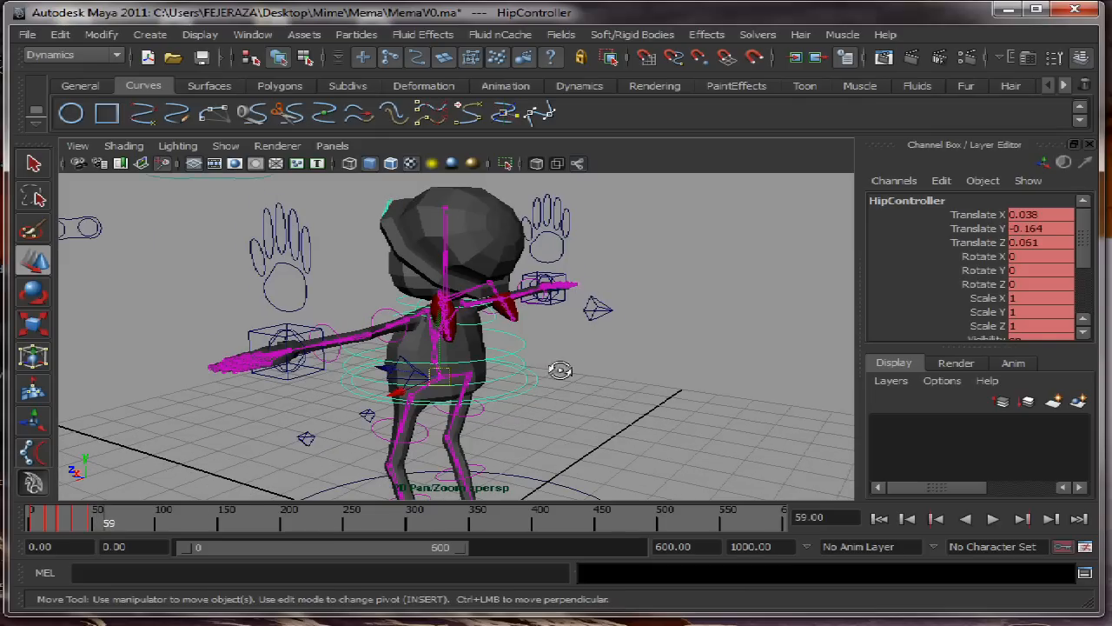
drag(559, 371, 616, 383)
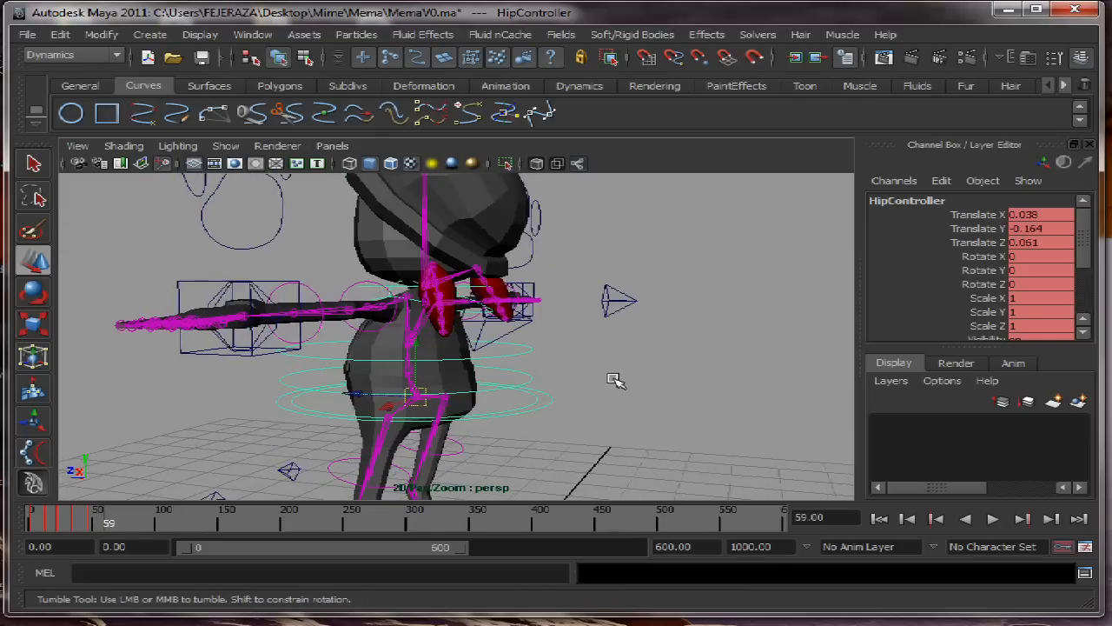
right_click(473, 547)
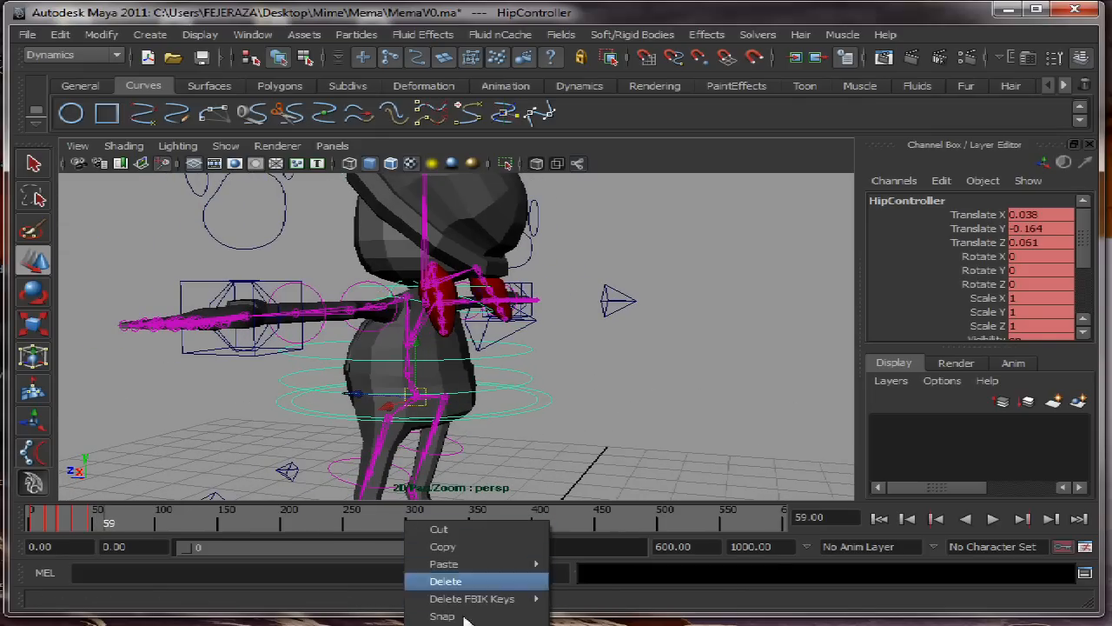